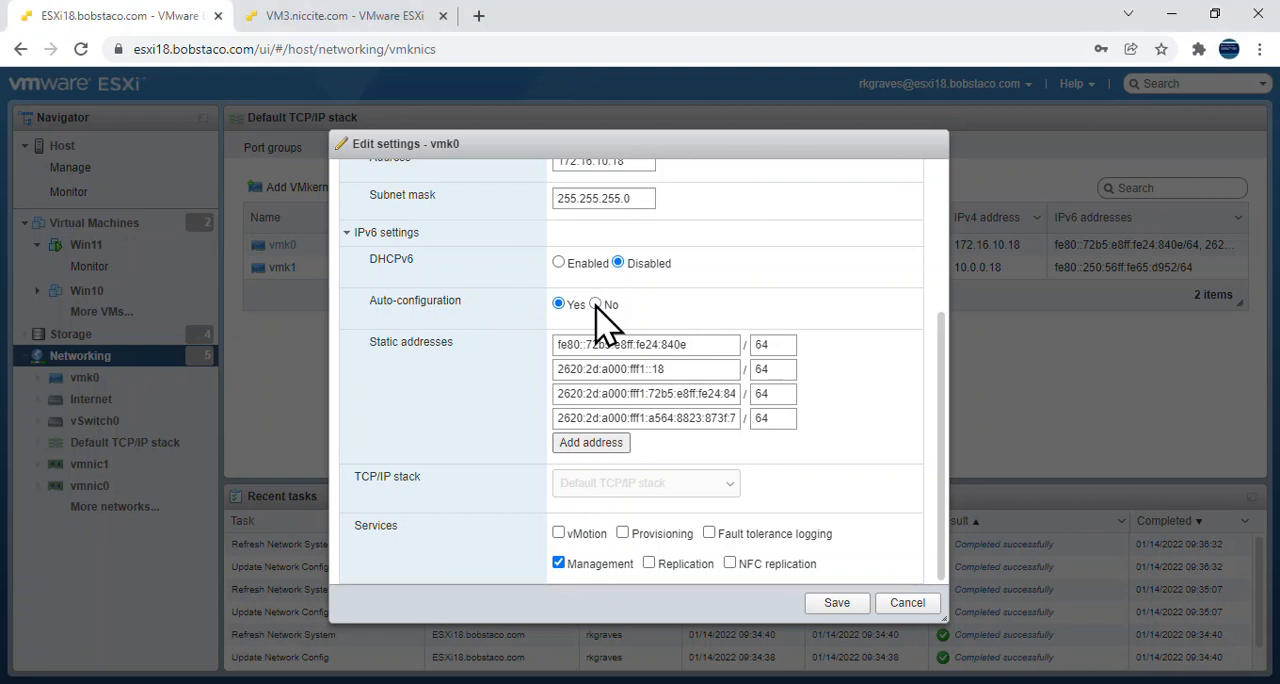
Step: Set vmk0's IPv6 Auto-configuration to No and save, keeping only its static IPv6 addresses
left_click(596, 304)
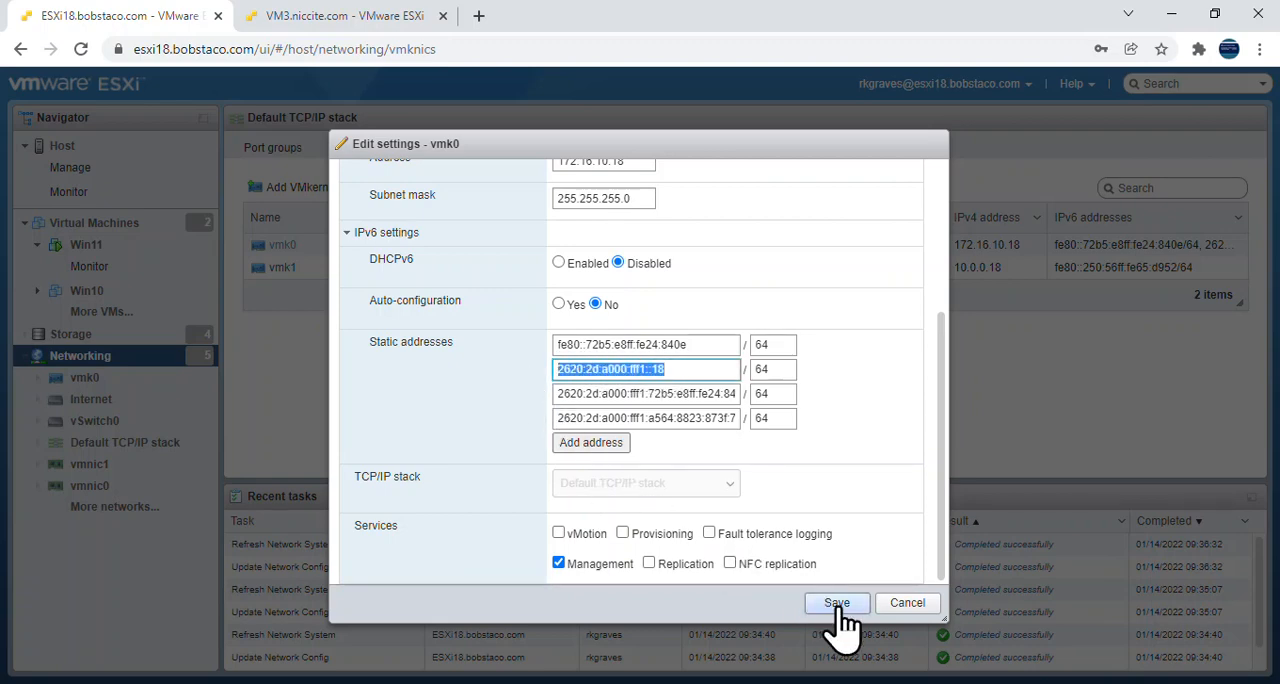
left_click(836, 604)
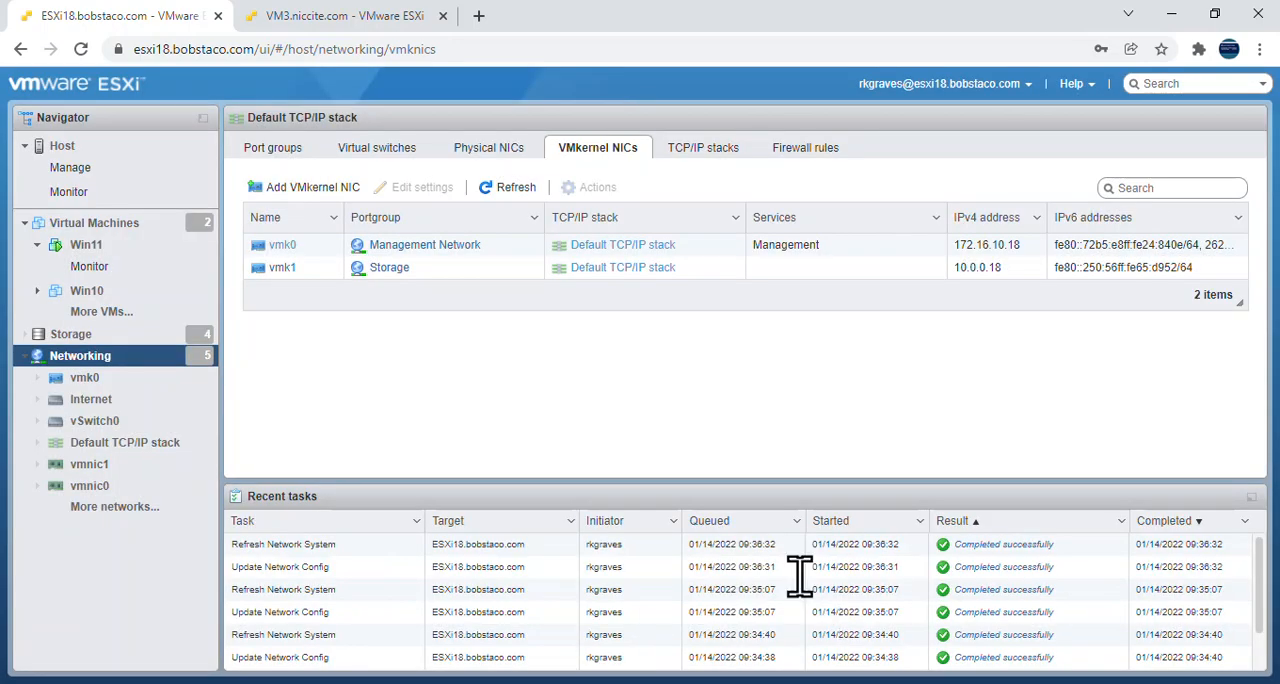
right_click(300, 260)
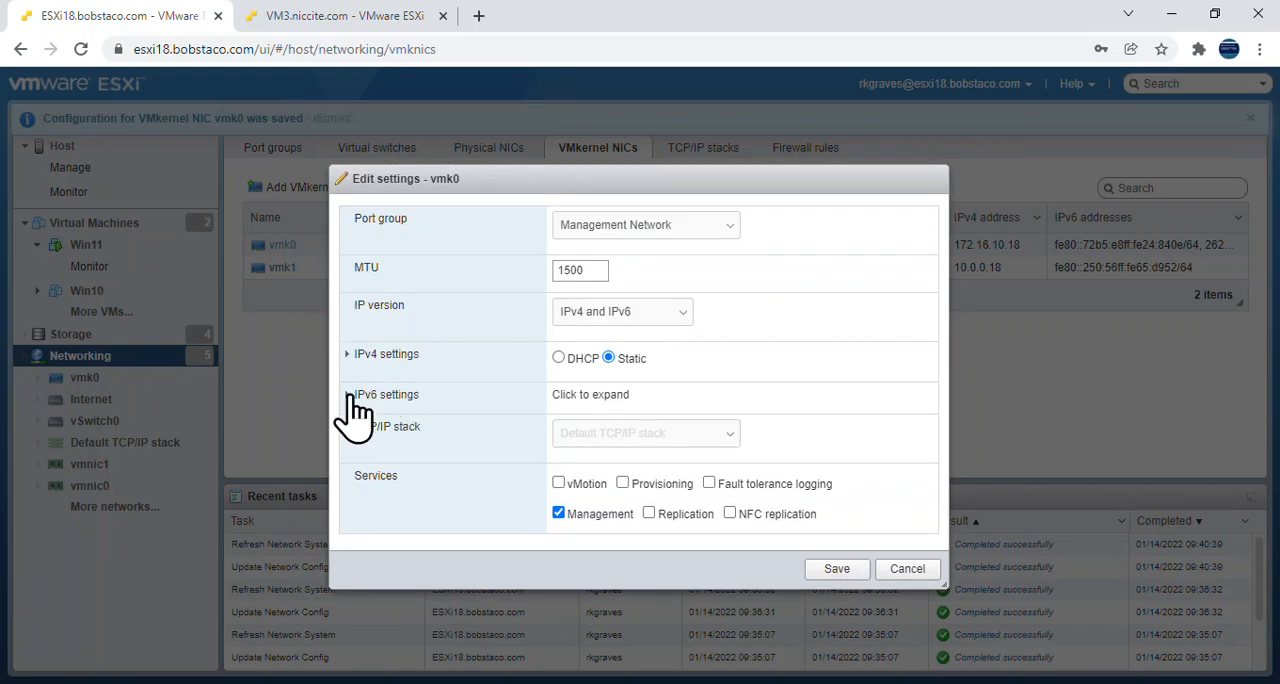
left_click(386, 394)
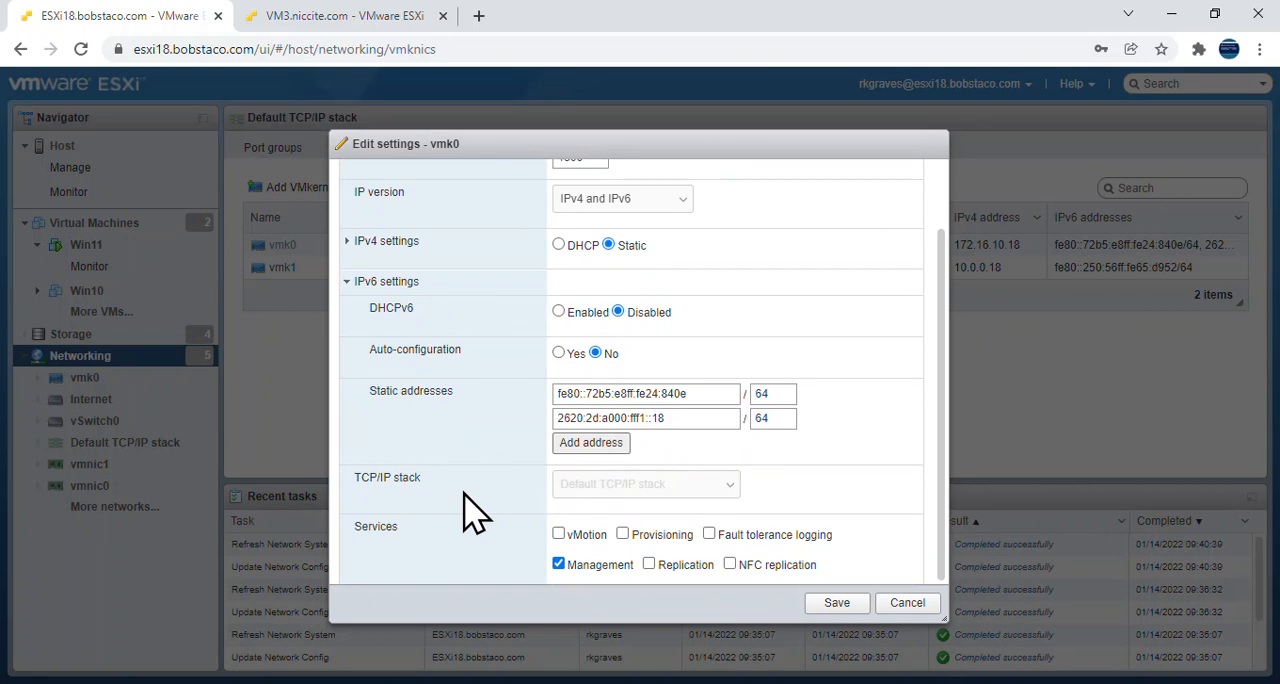
mouse_move(496, 544)
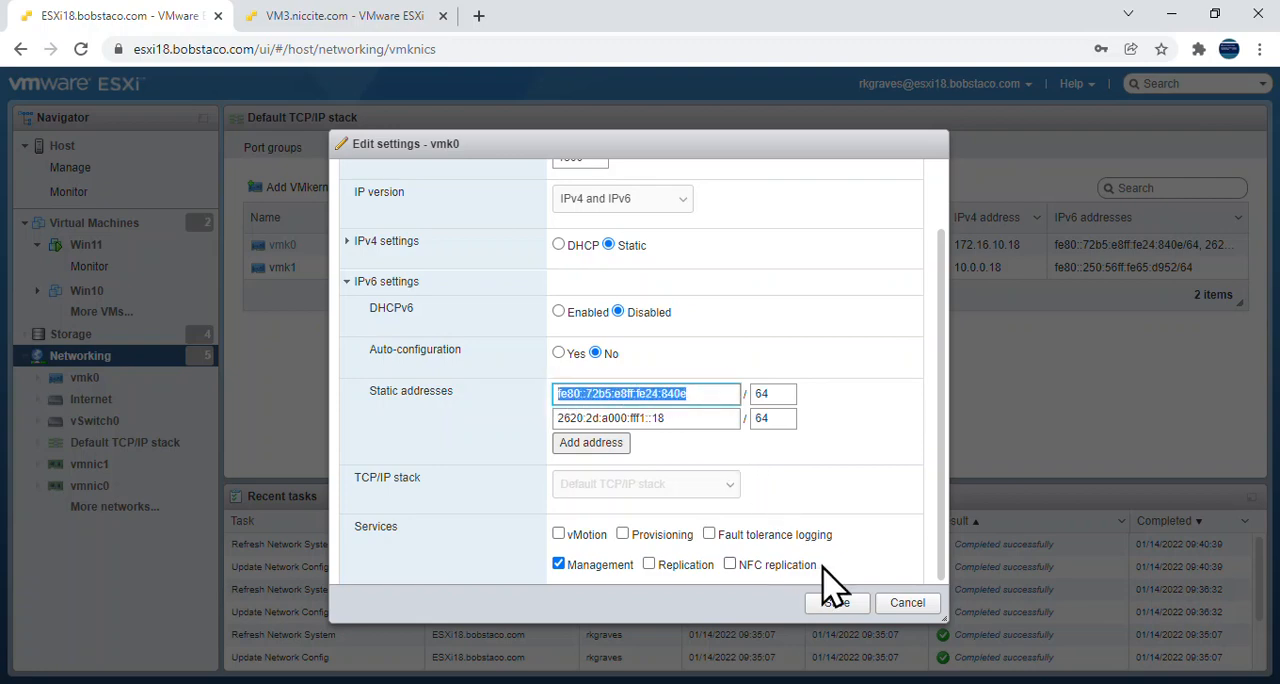
mouse_move(904, 602)
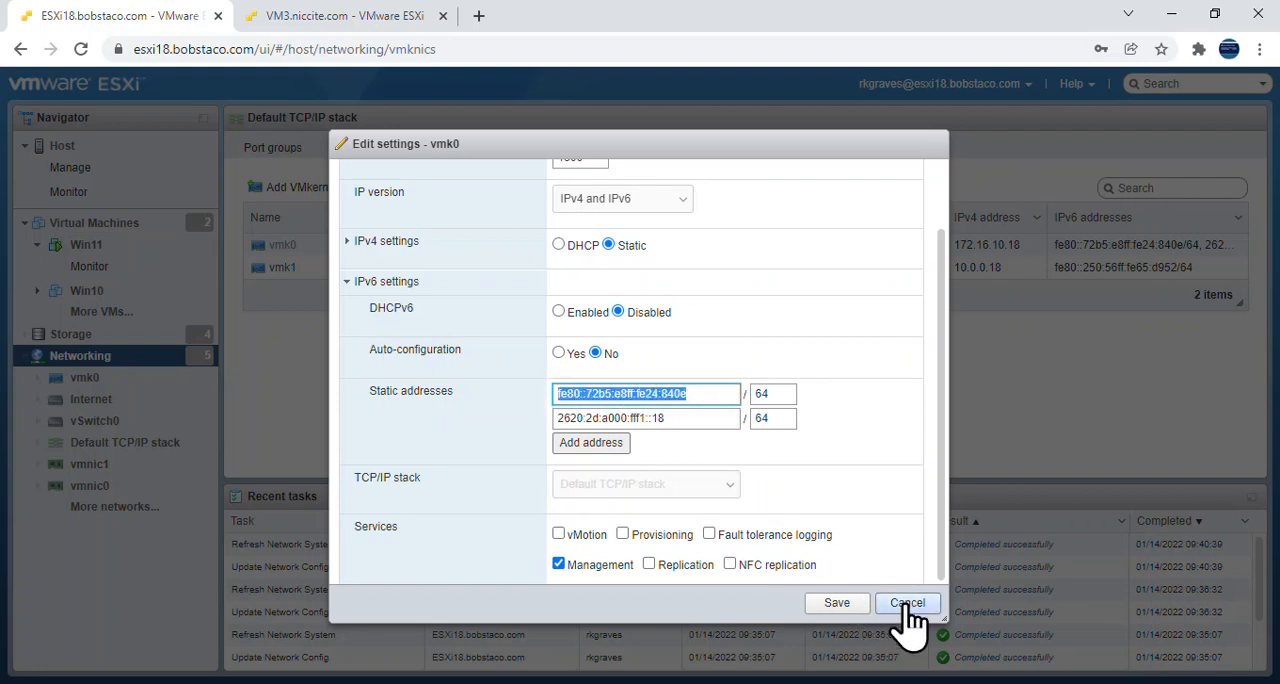
left_click(908, 602)
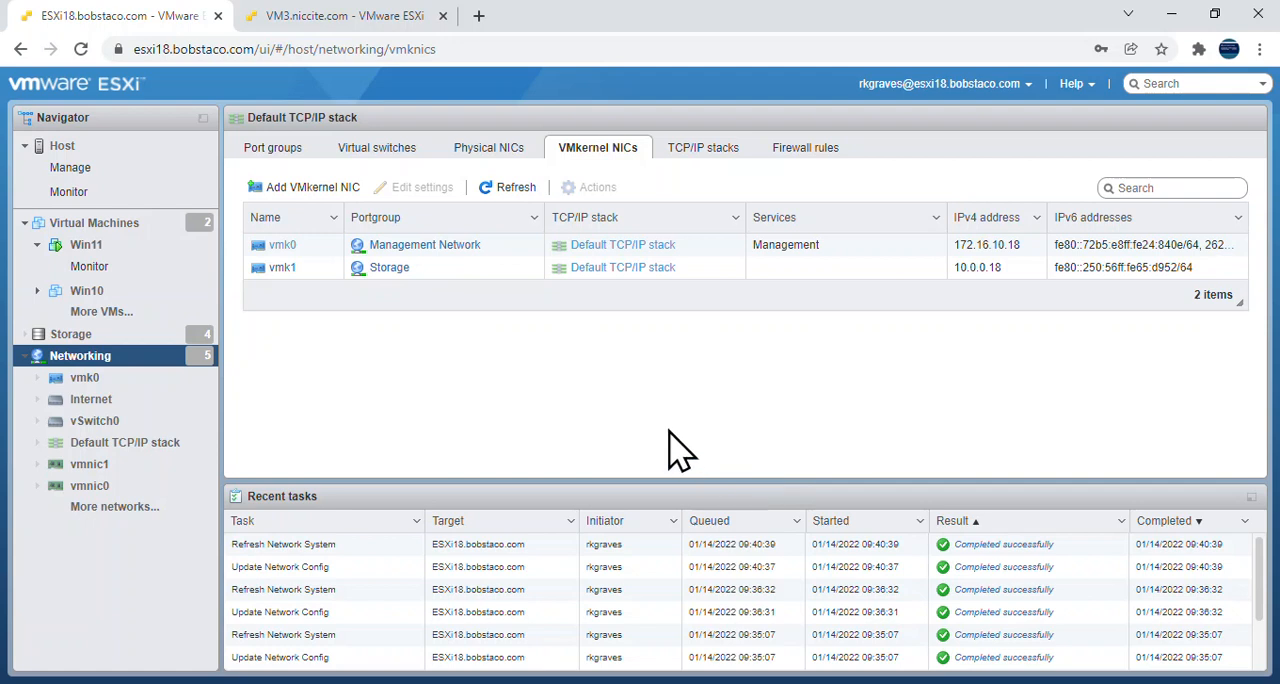
mouse_move(684, 200)
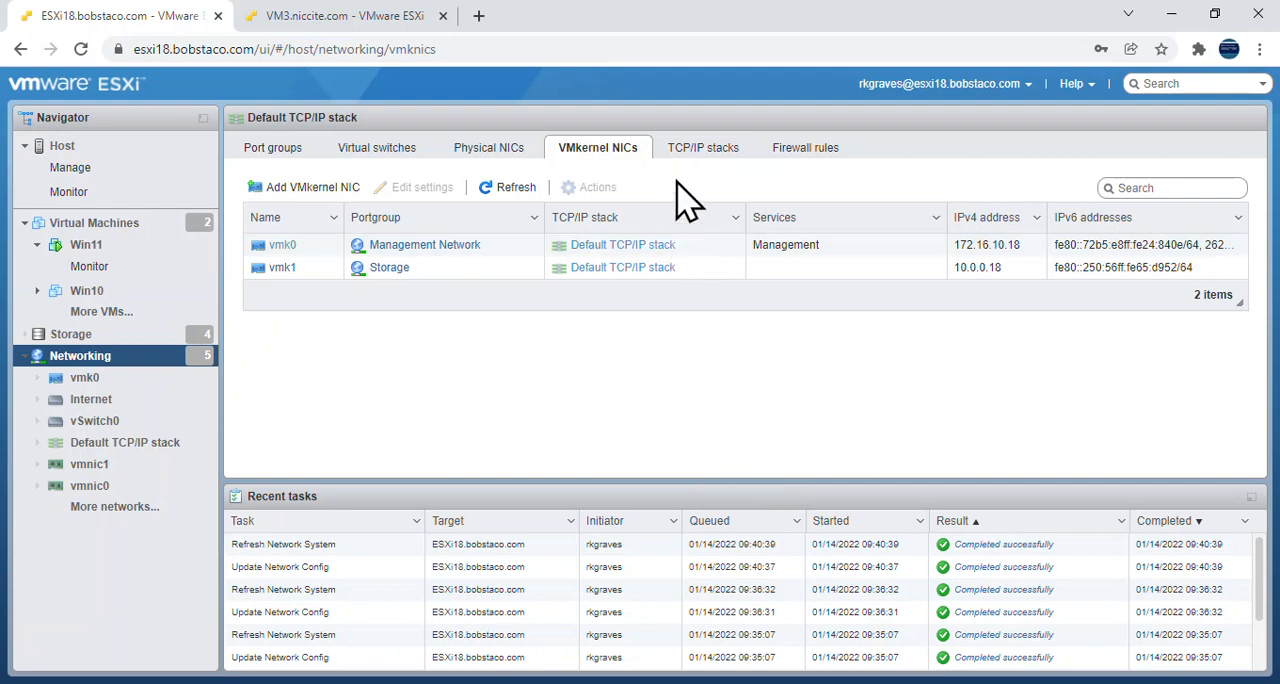
mouse_move(704, 148)
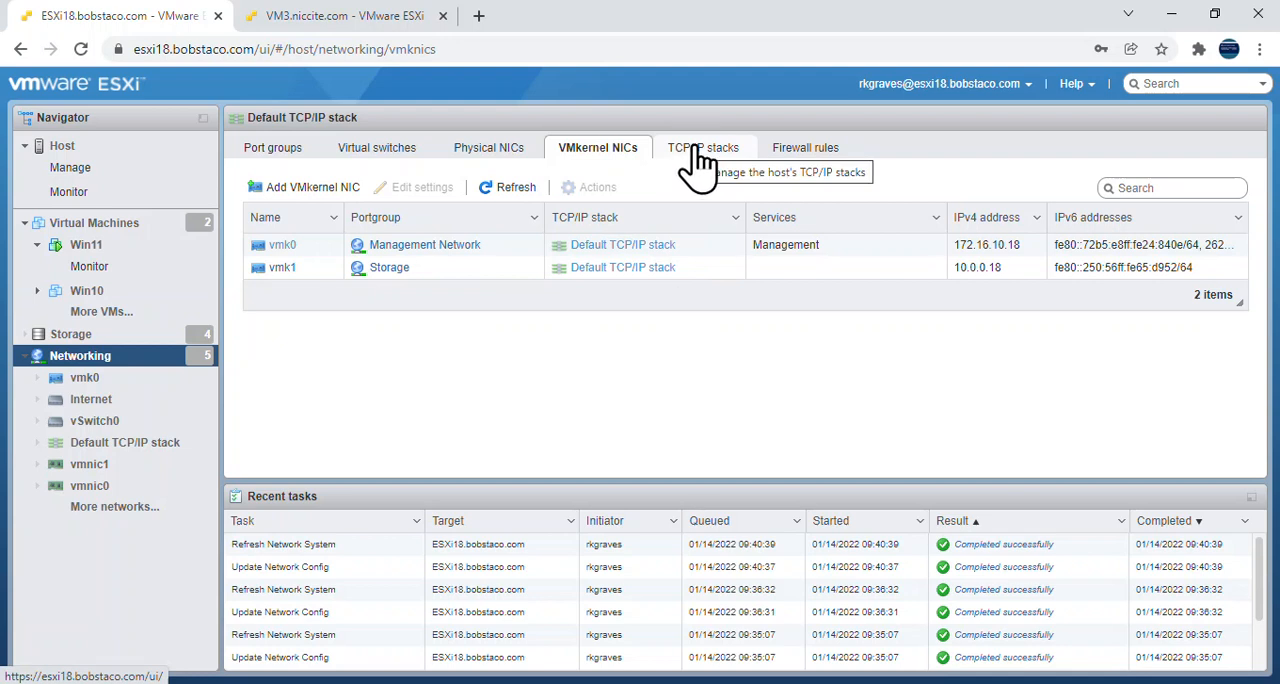
Step: Bring up the Default TCP/IP stack's configuration from the host's TCP/IP stacks list
left_click(704, 148)
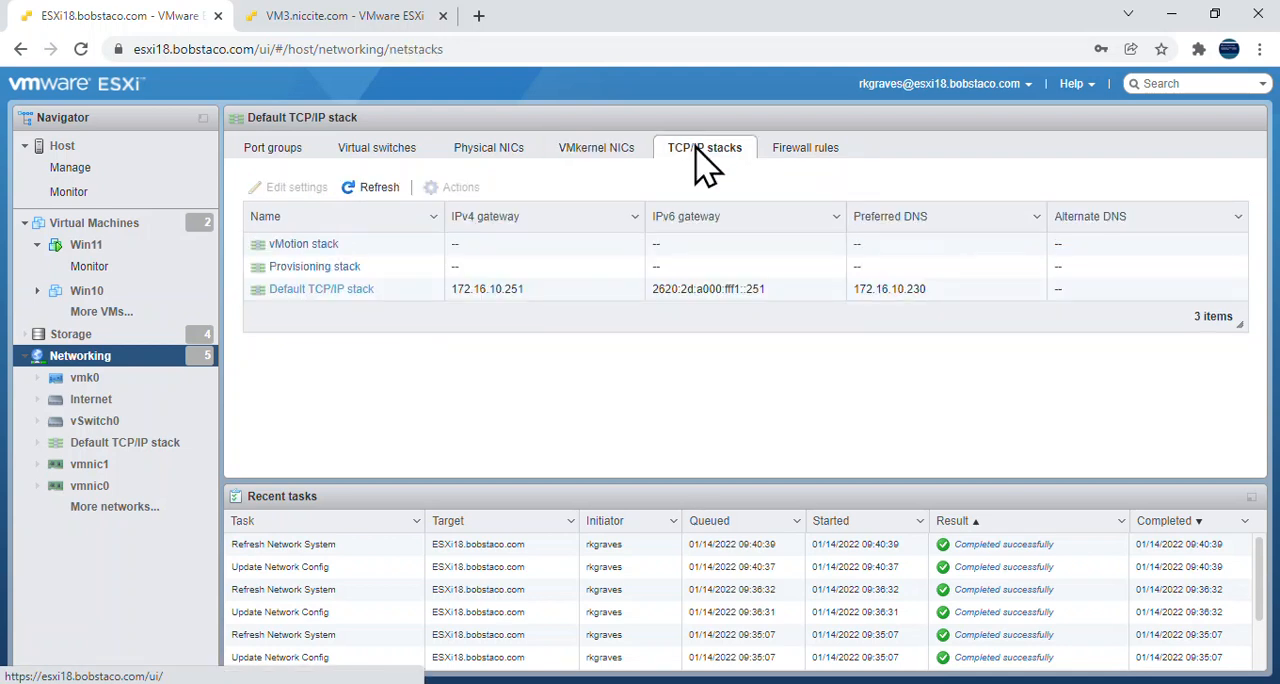
left_click(320, 288)
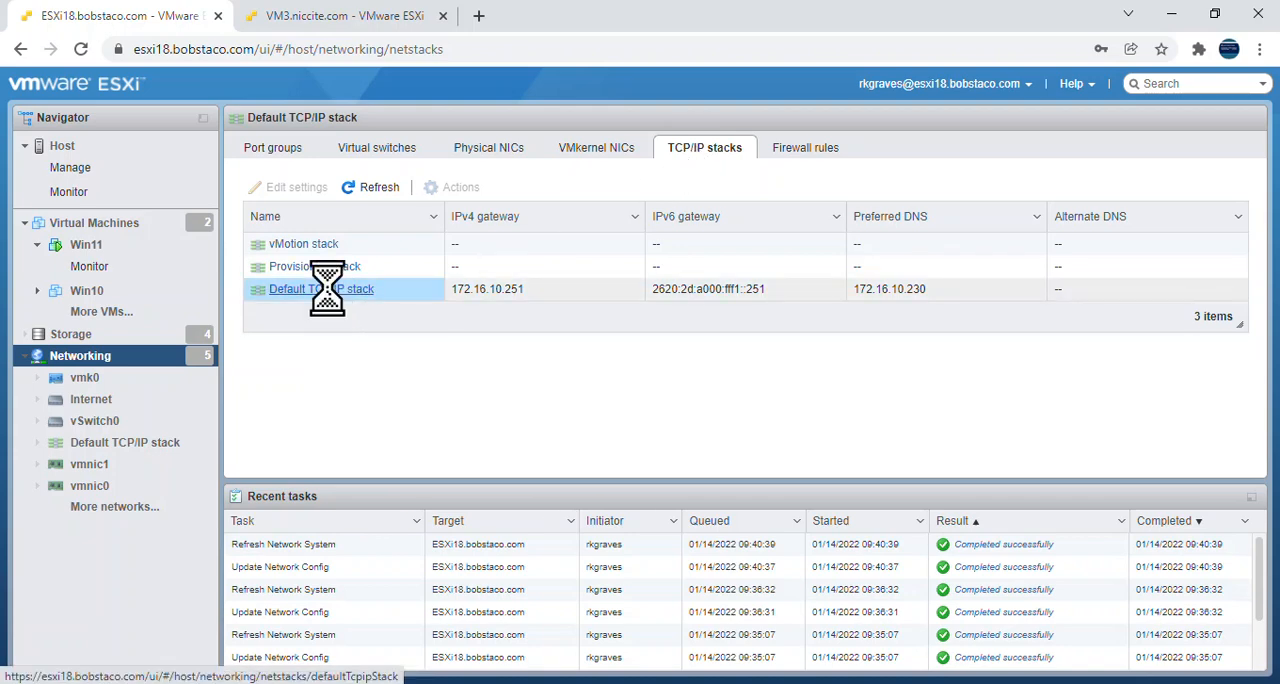
left_click(288, 188)
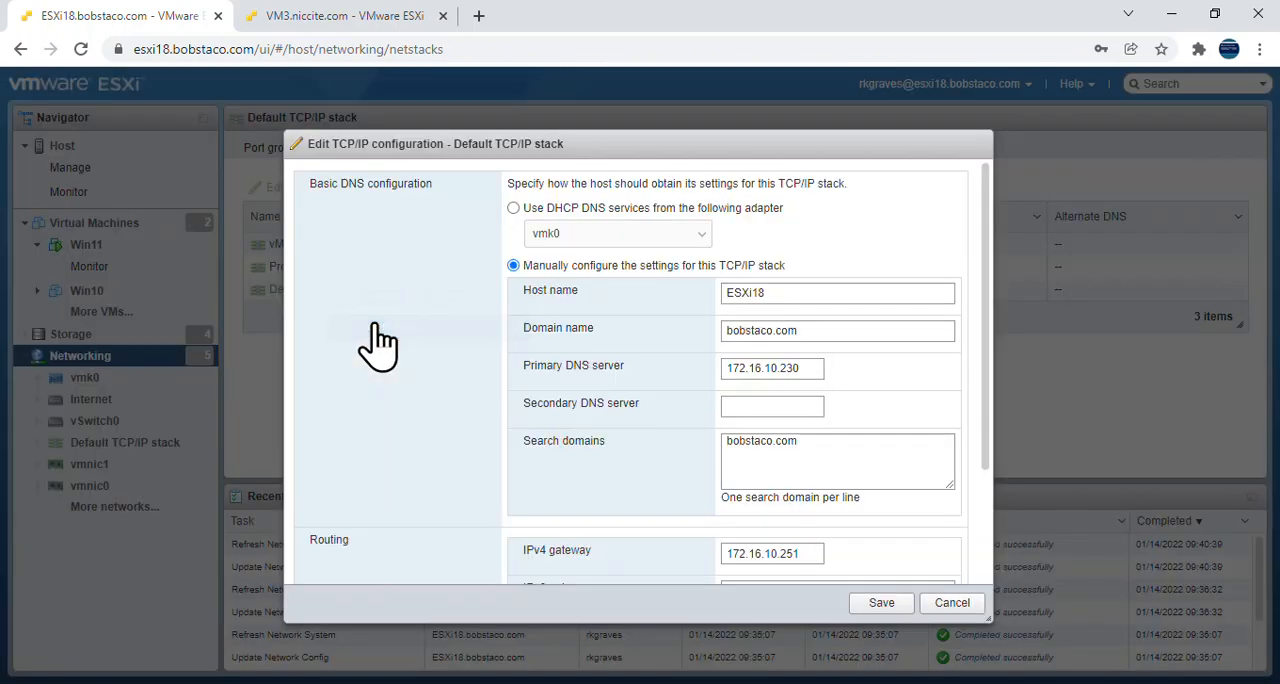
Step: Review the stack's Routing section and select its IPv6 gateway address
scroll("down", 3)
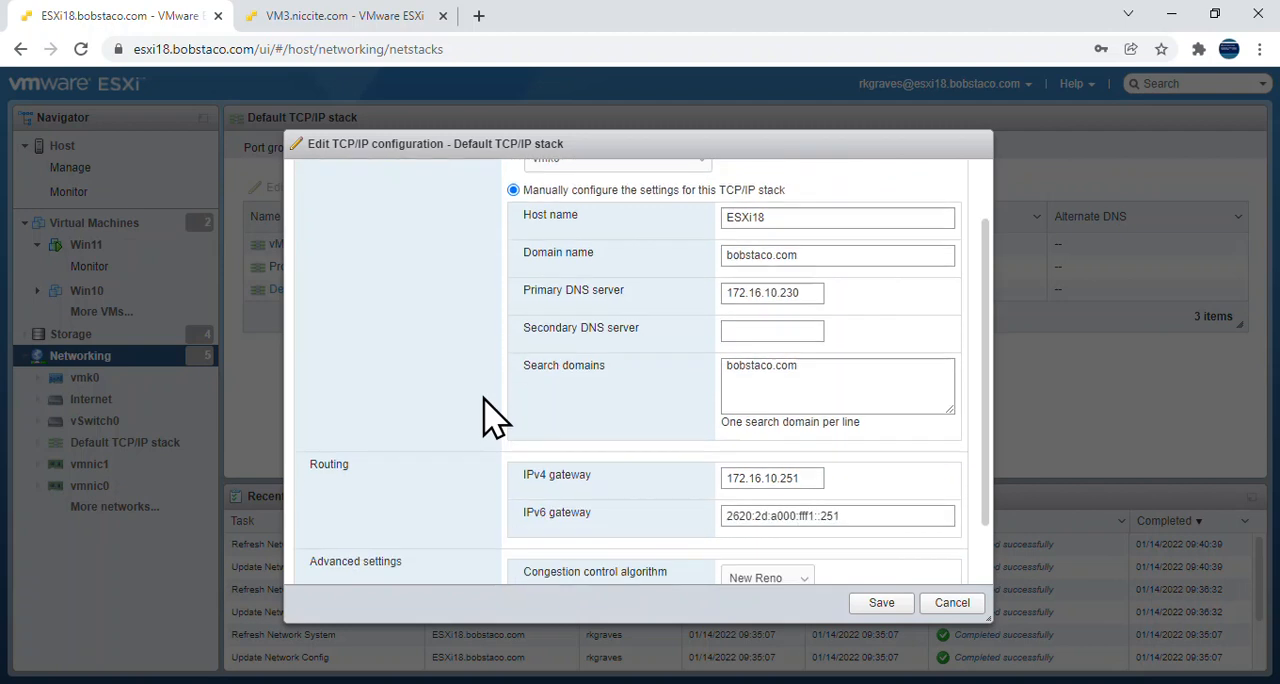
scroll("down", 3)
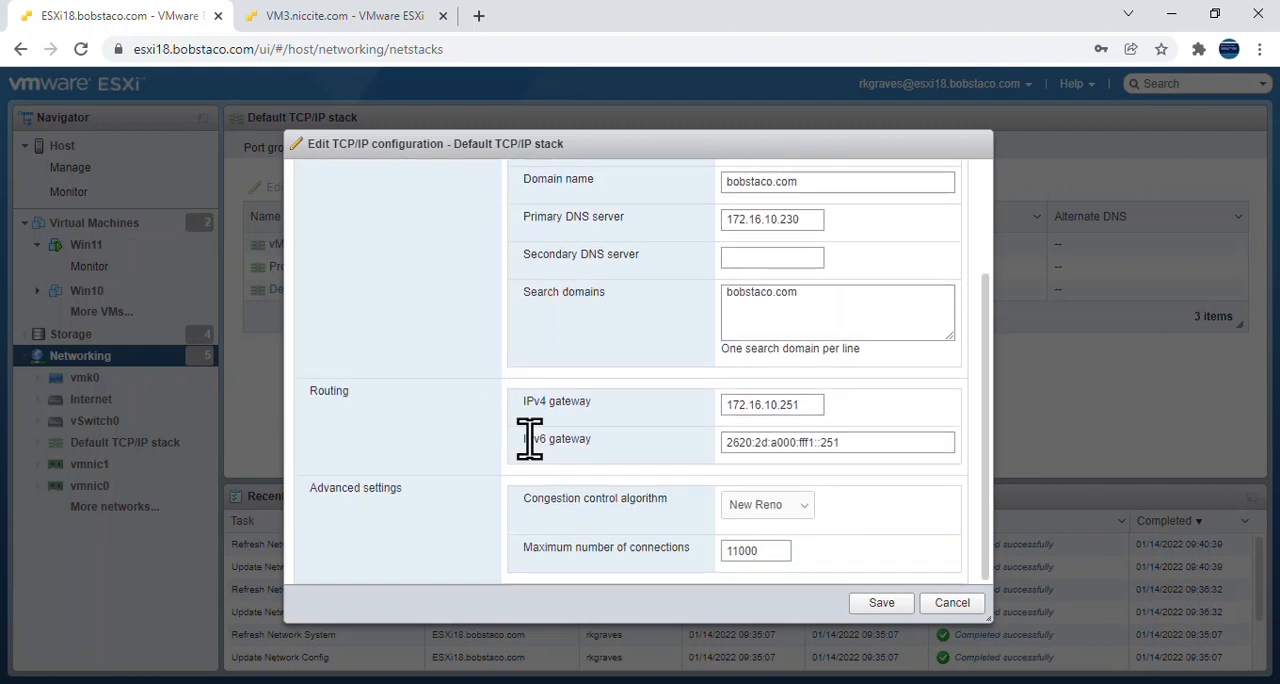
mouse_move(576, 442)
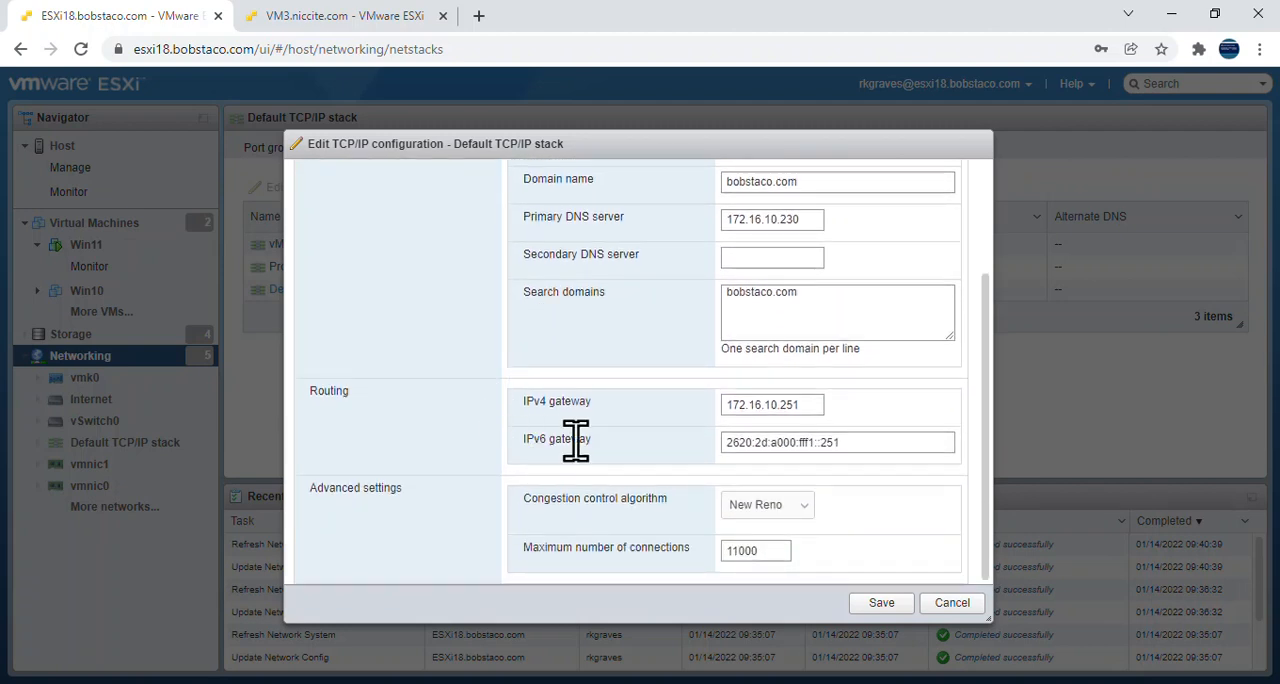
triple_click(838, 442)
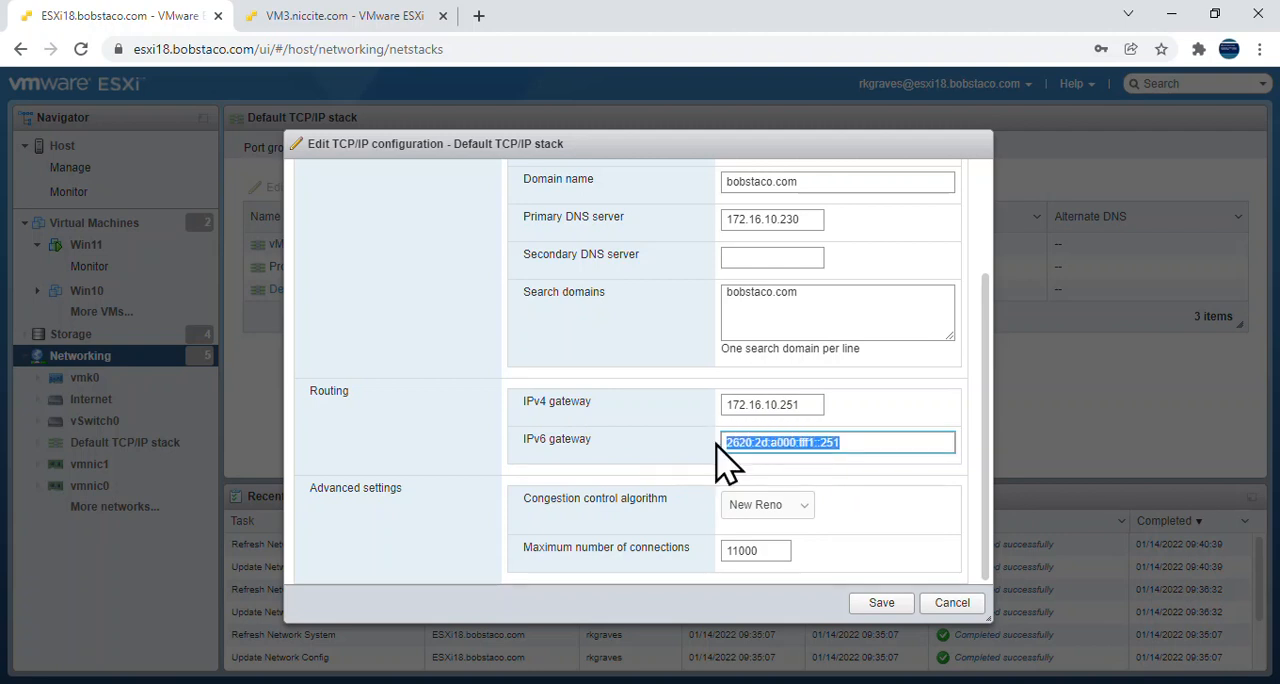
mouse_move(680, 484)
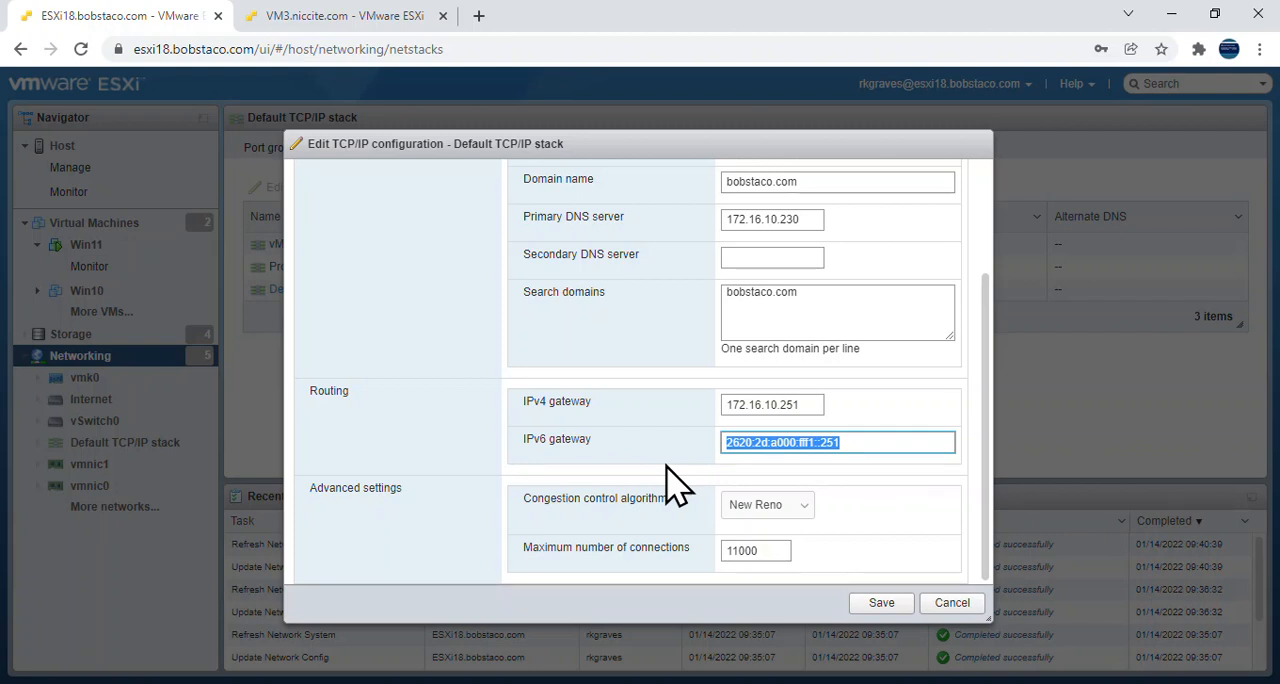
left_click(904, 442)
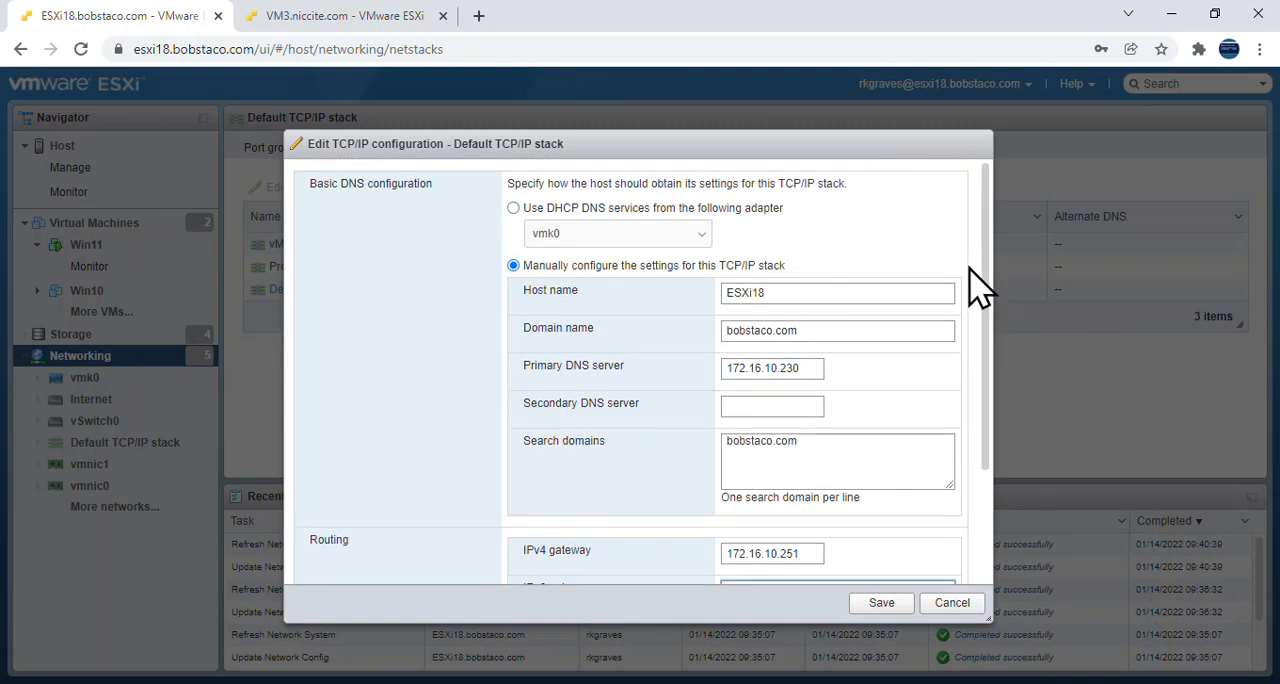
mouse_move(968, 584)
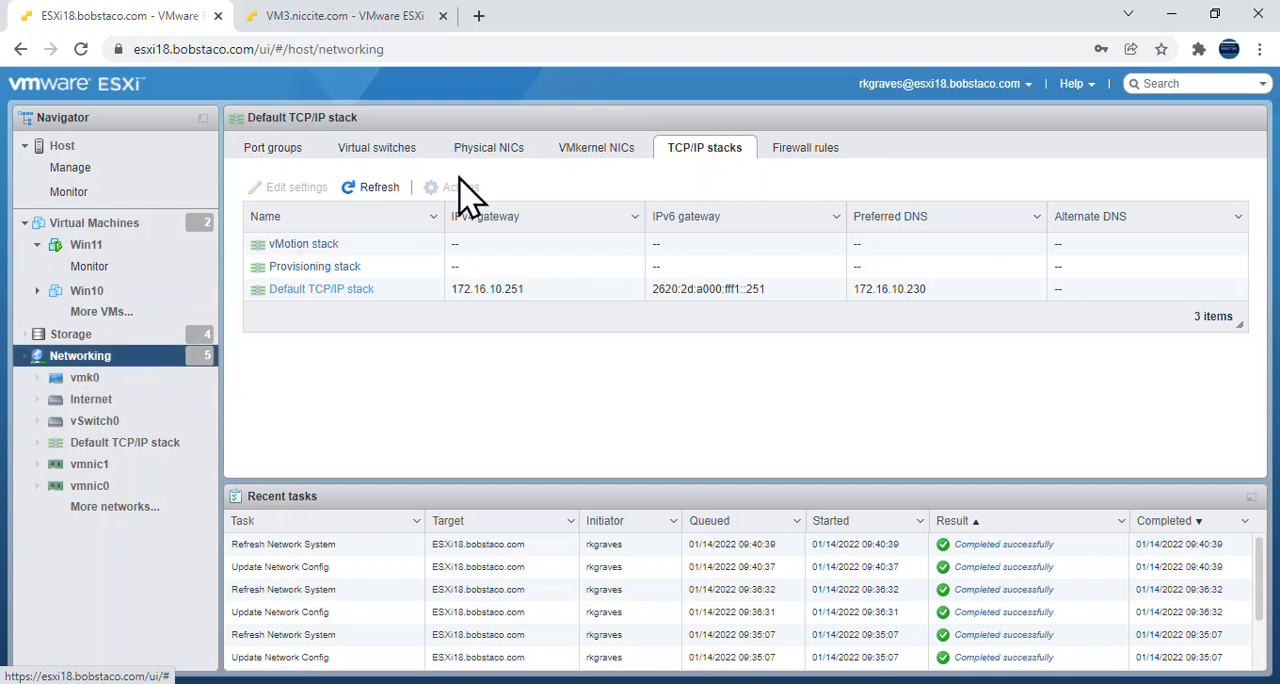
Step: Check vmk0's actions on the VMkernel NICs list, then return to the TCP/IP stacks list
left_click(596, 148)
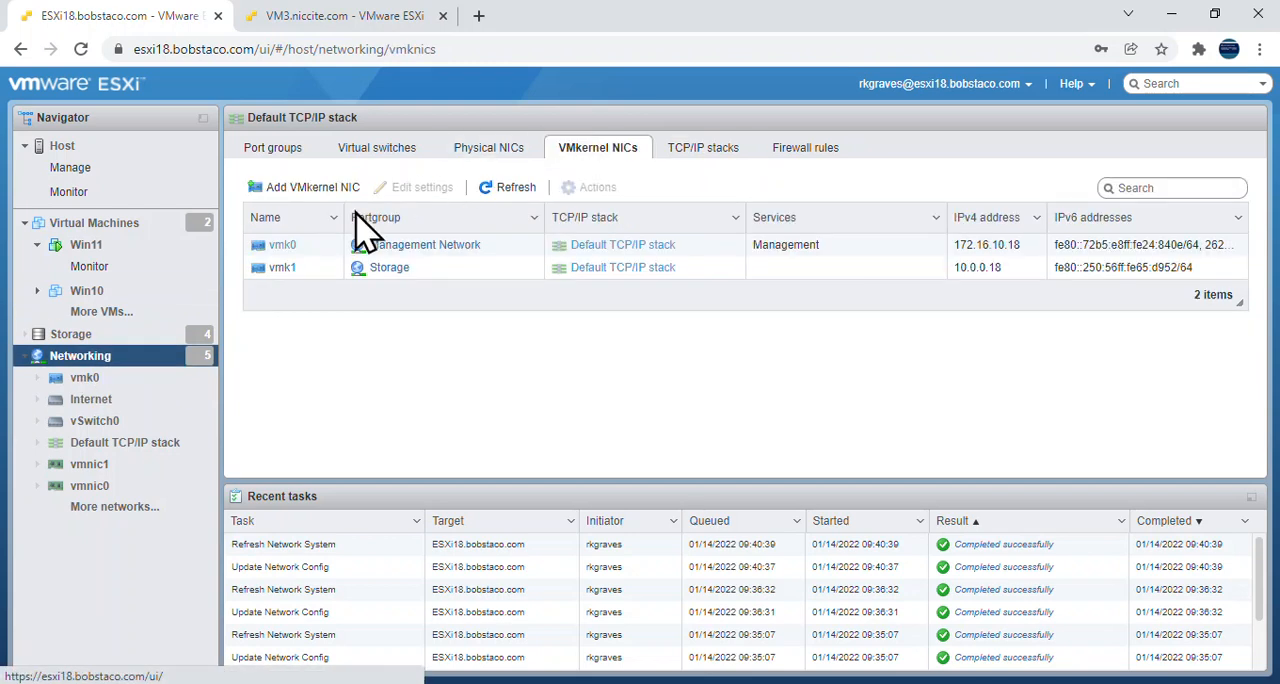
right_click(284, 244)
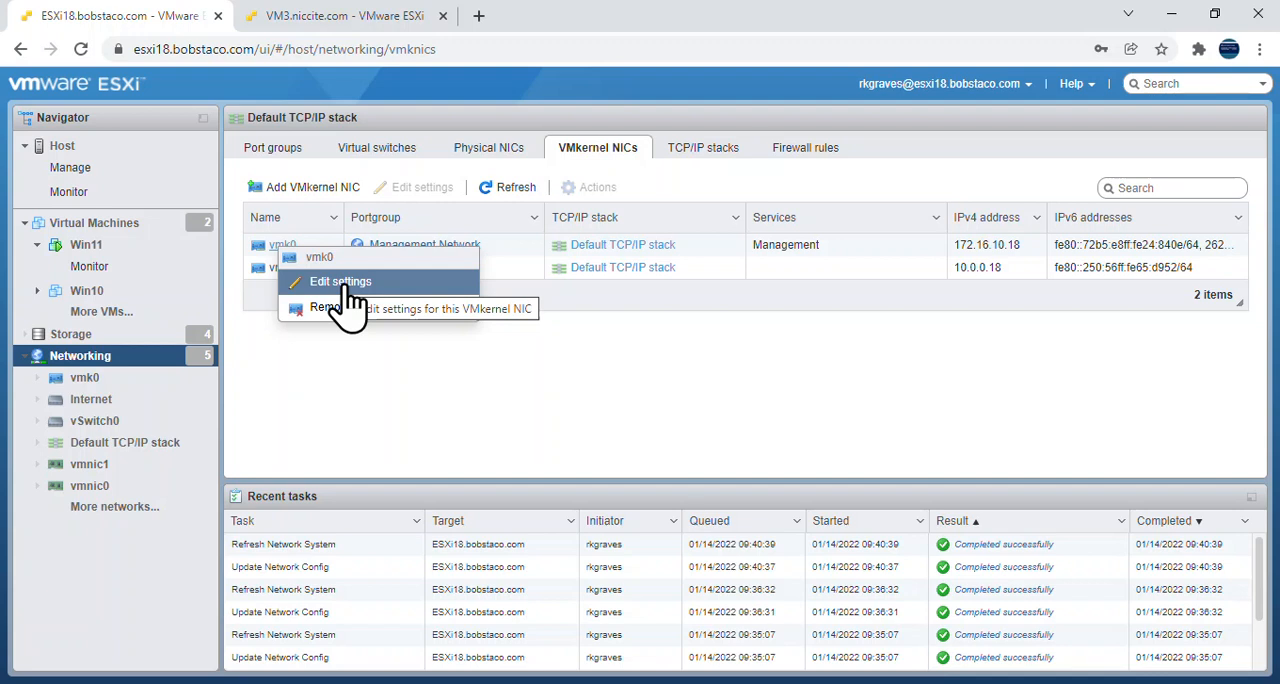
mouse_move(750, 196)
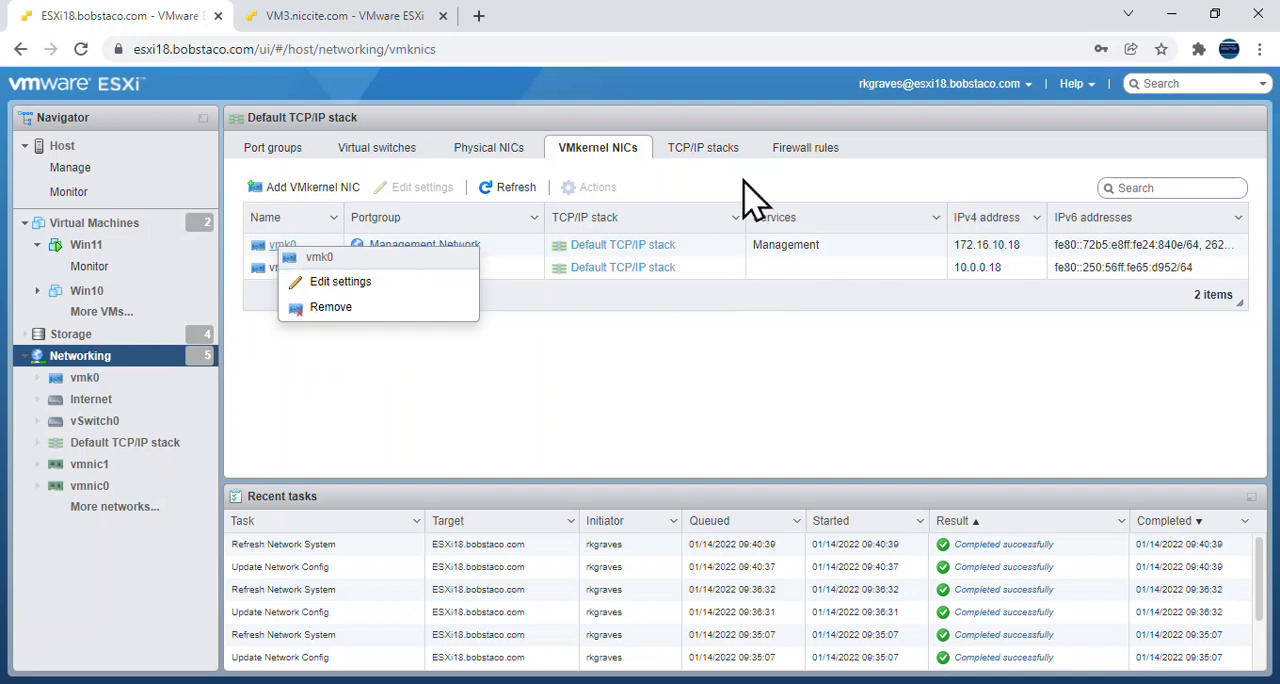
left_click(704, 148)
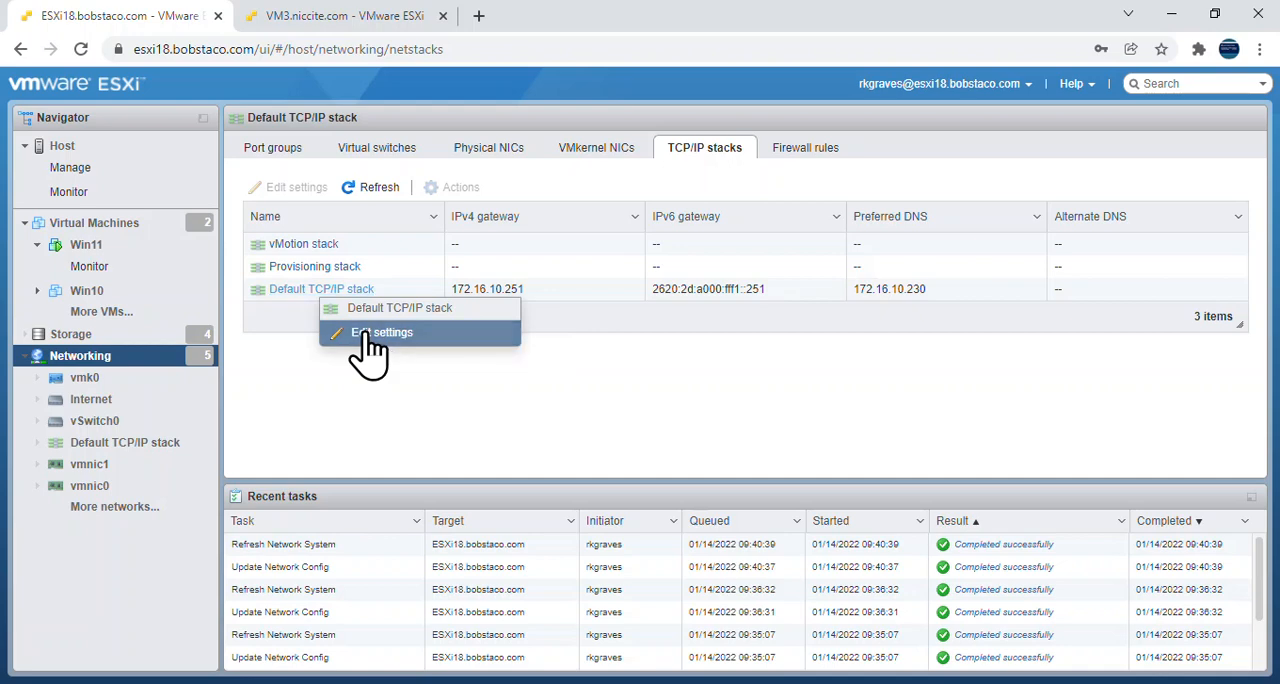
Step: Enter 2620:2d:a000:fff1::230 as the Default TCP/IP stack's secondary DNS server
left_click(382, 332)
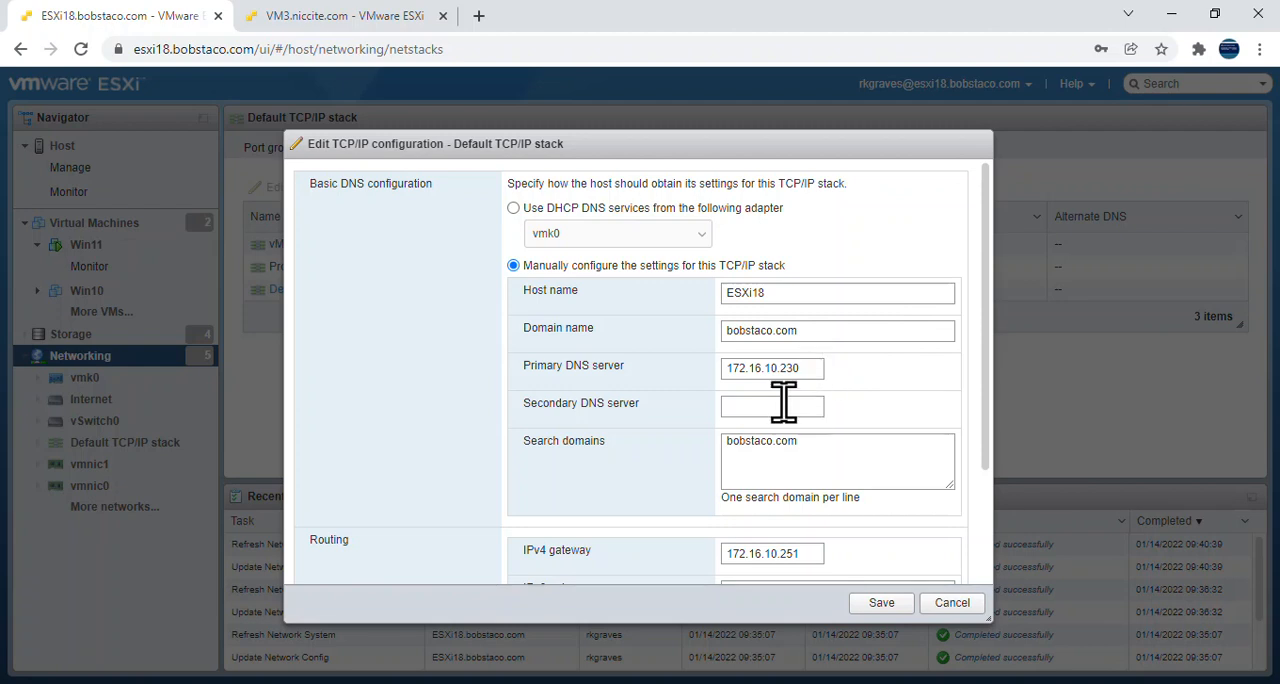
left_click(772, 406)
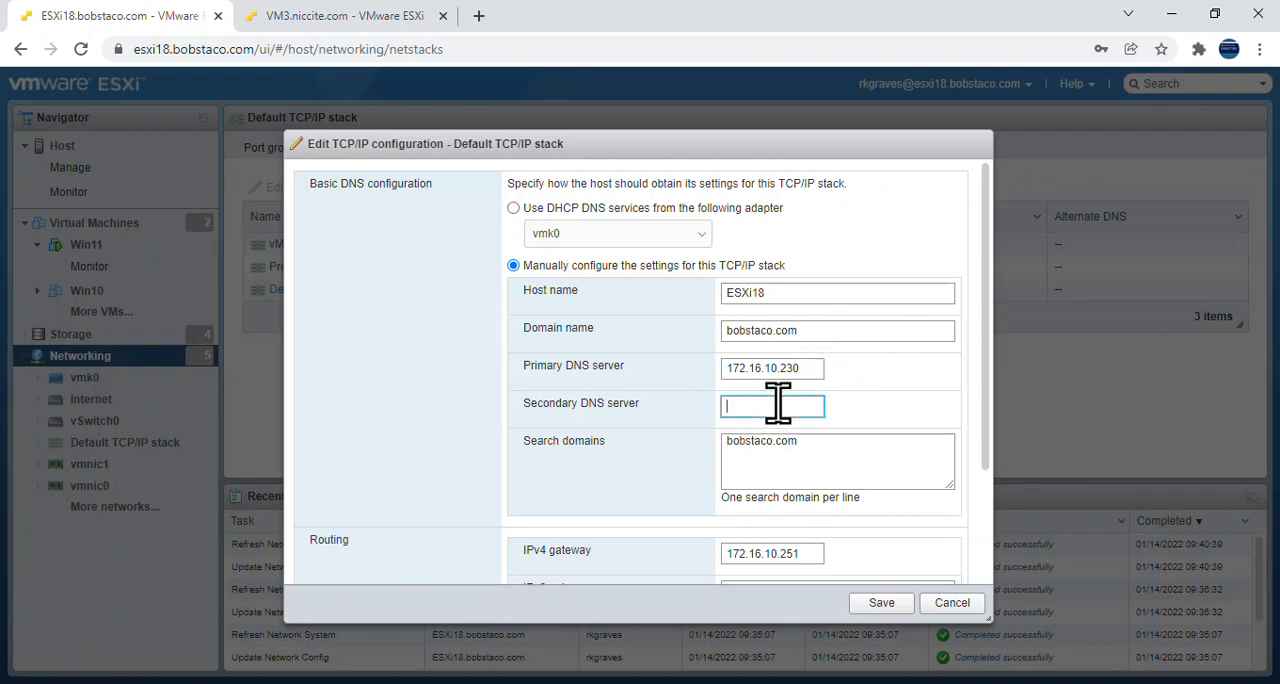
type("262")
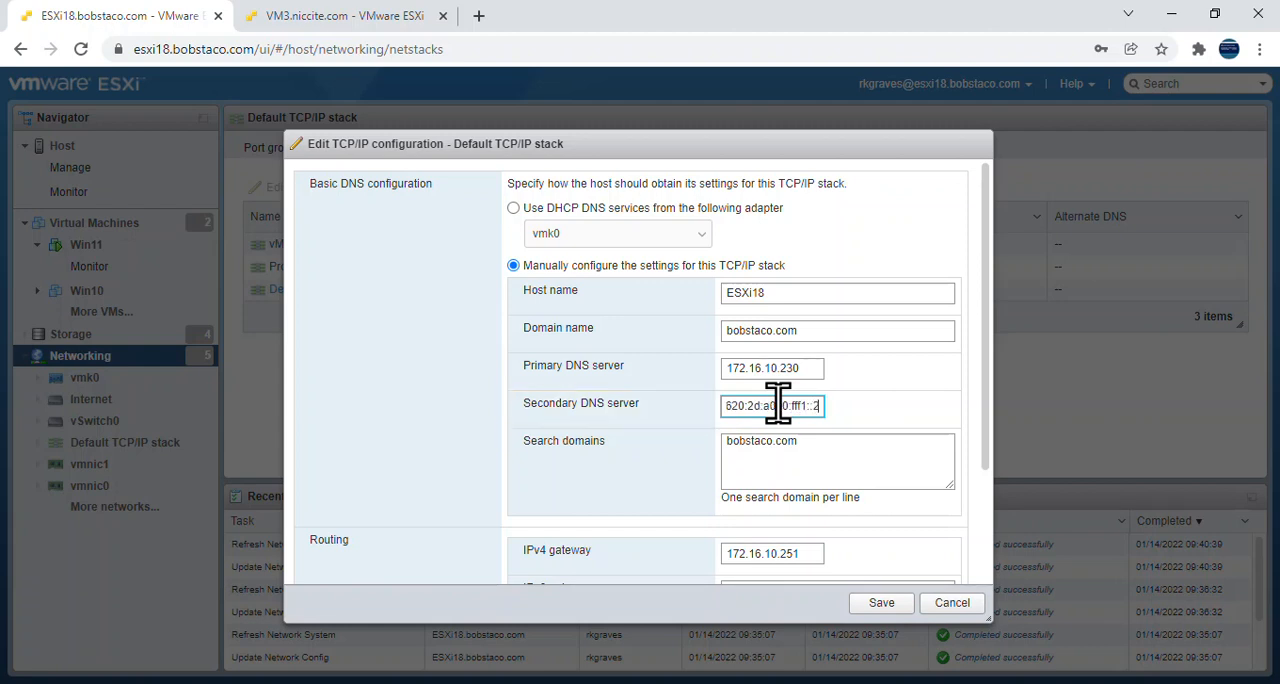
type("0:2d:a000:fff1::230")
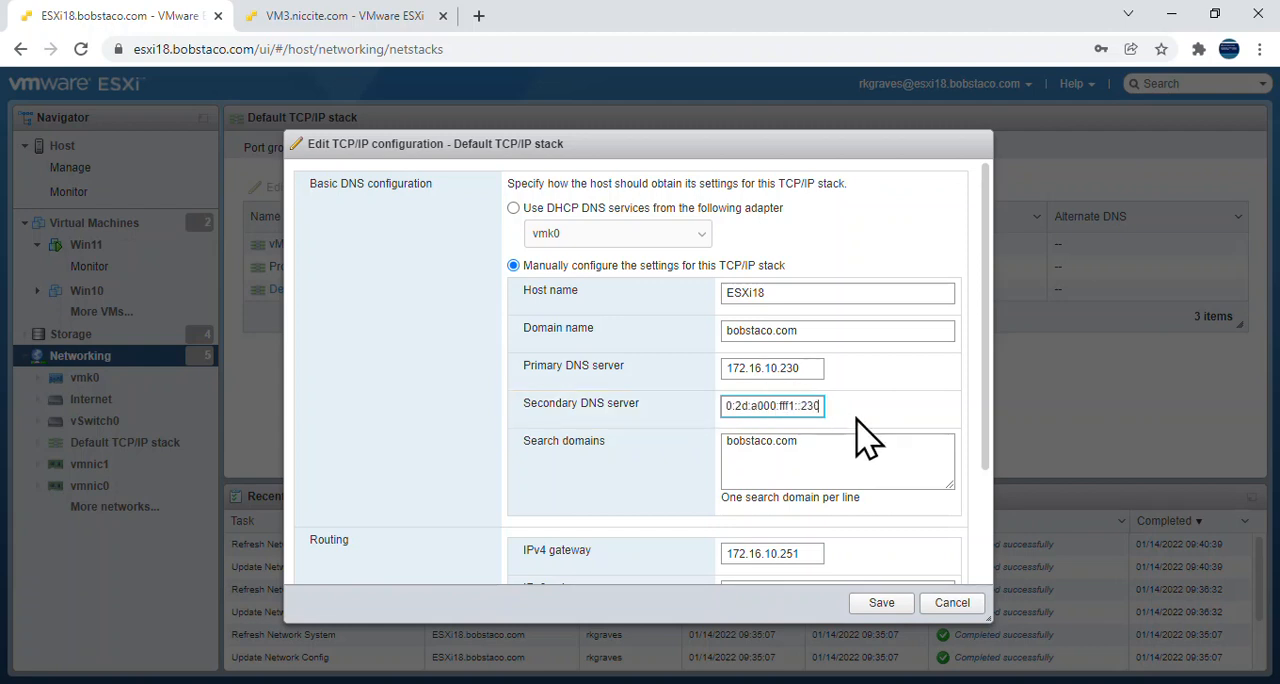
mouse_move(990, 440)
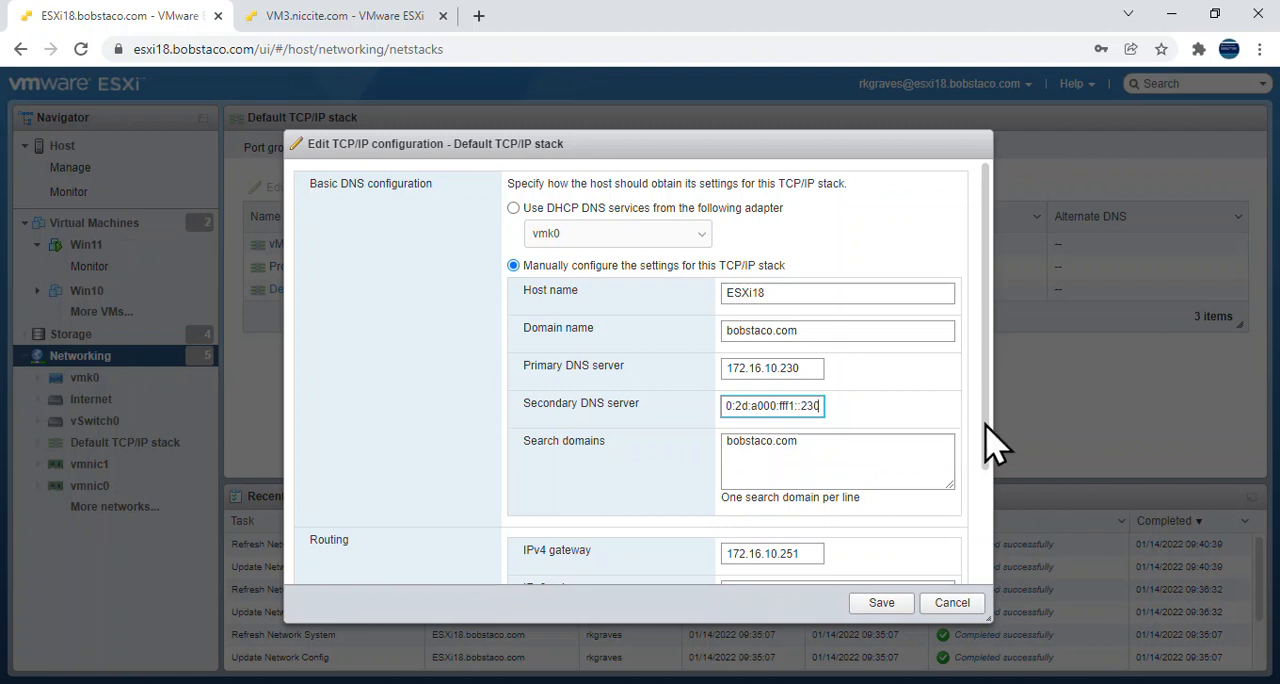
Step: Review the IPv6 gateway under Routing and save the updated TCP/IP stack configuration
scroll("down", 3)
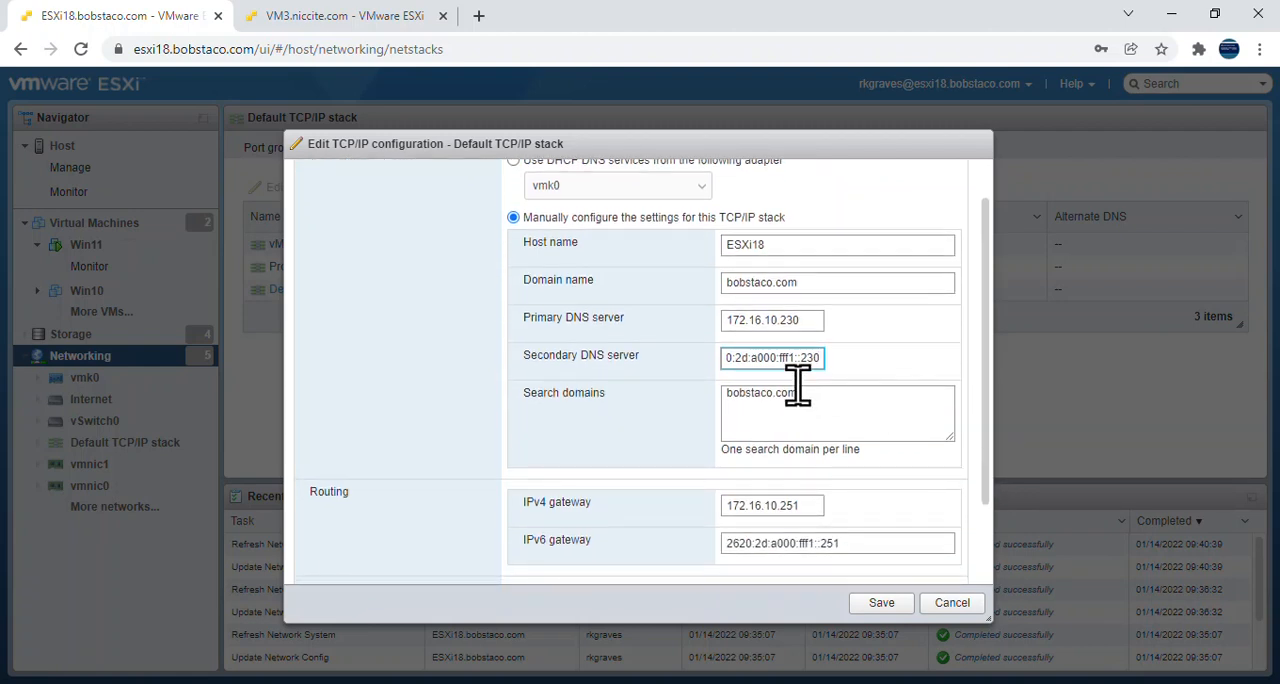
scroll("down", 3)
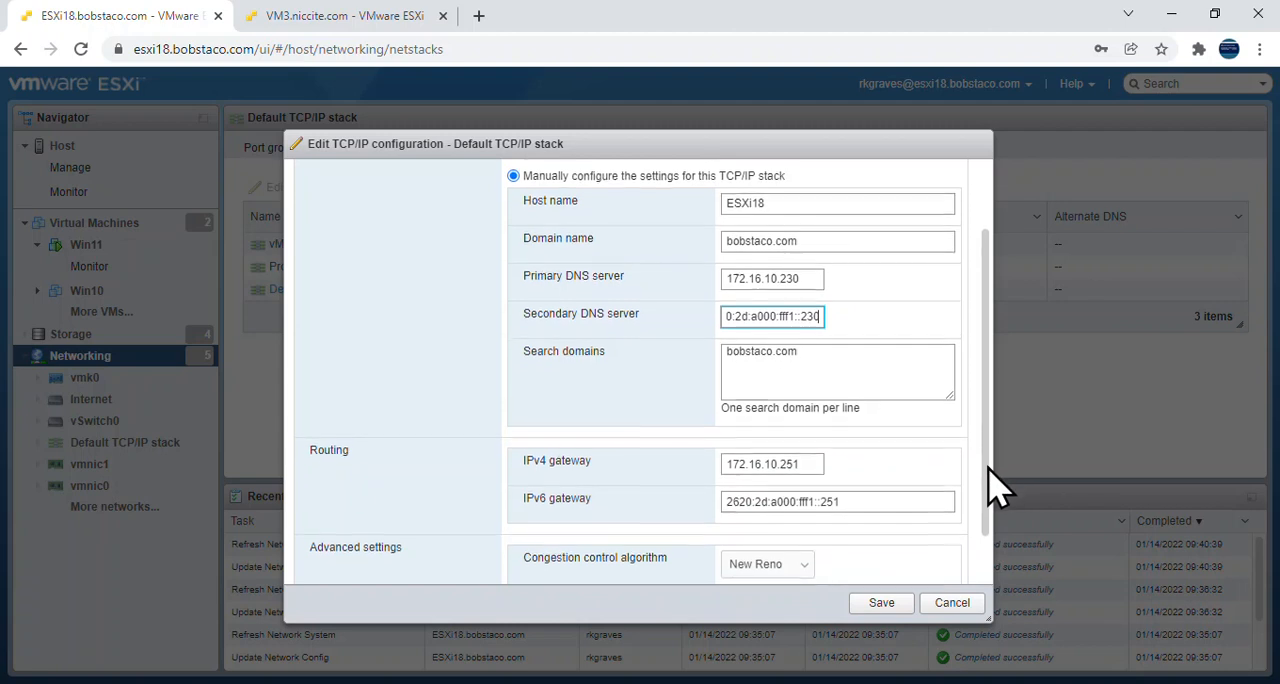
scroll("down", 3)
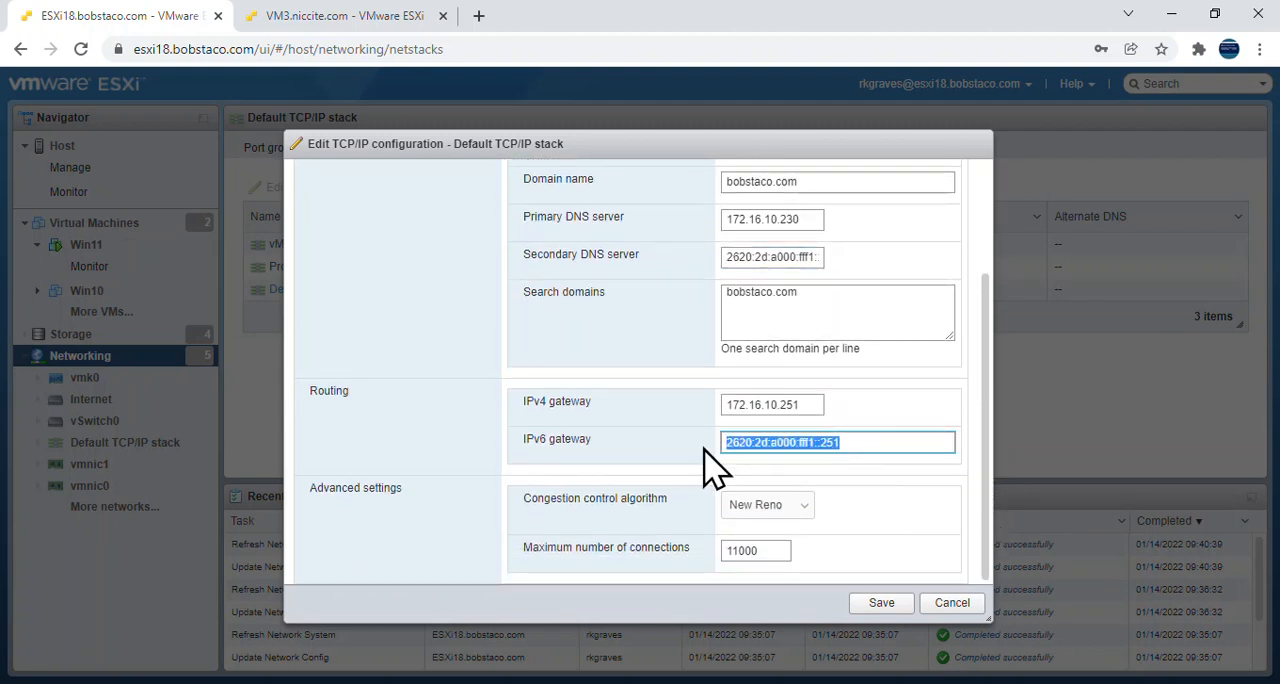
mouse_move(696, 456)
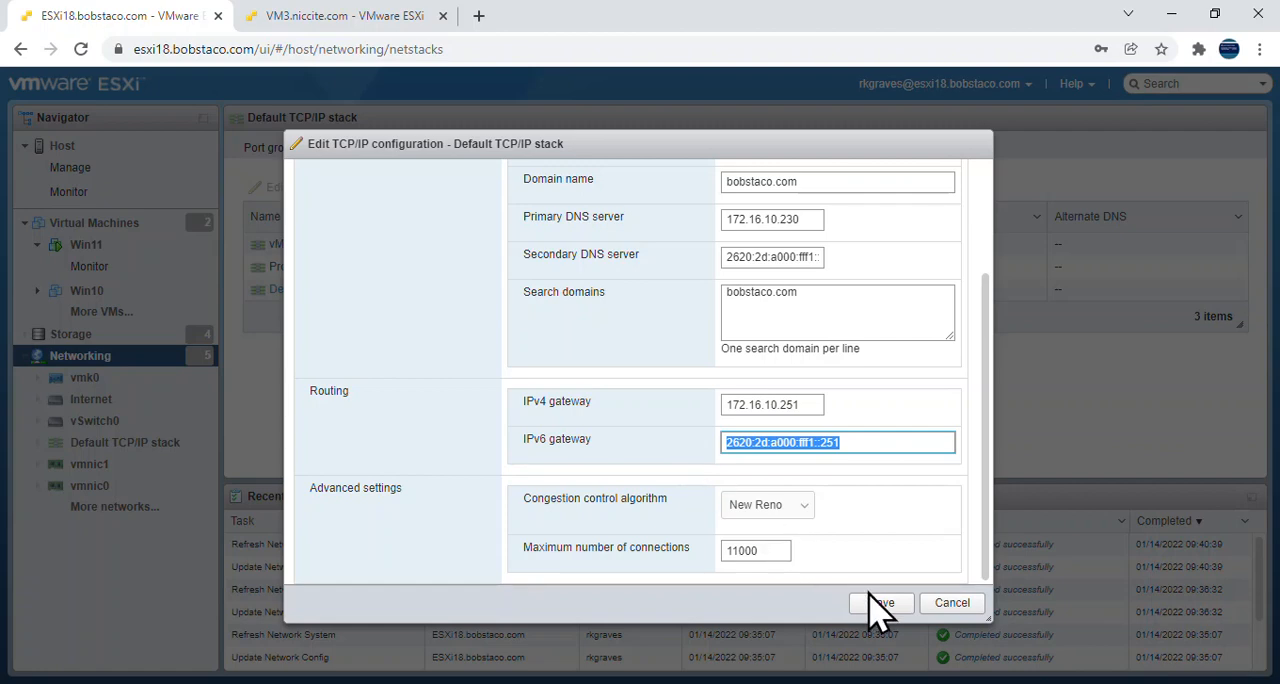
left_click(880, 602)
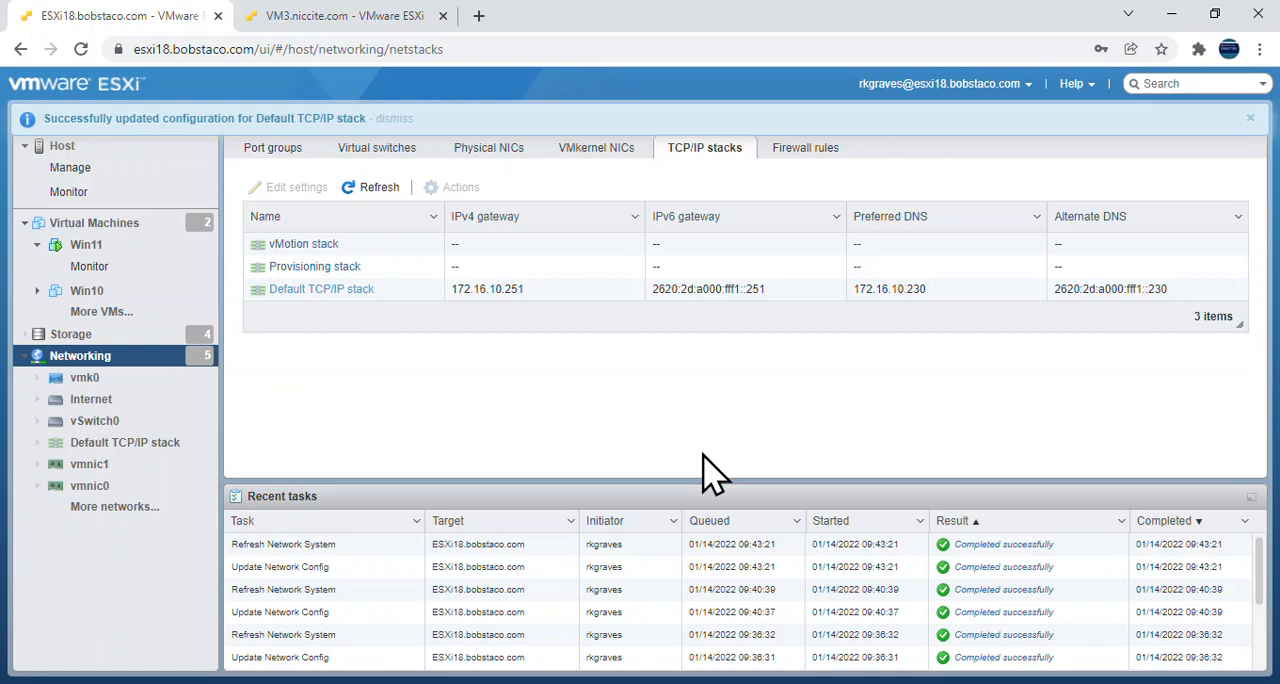
mouse_move(710, 490)
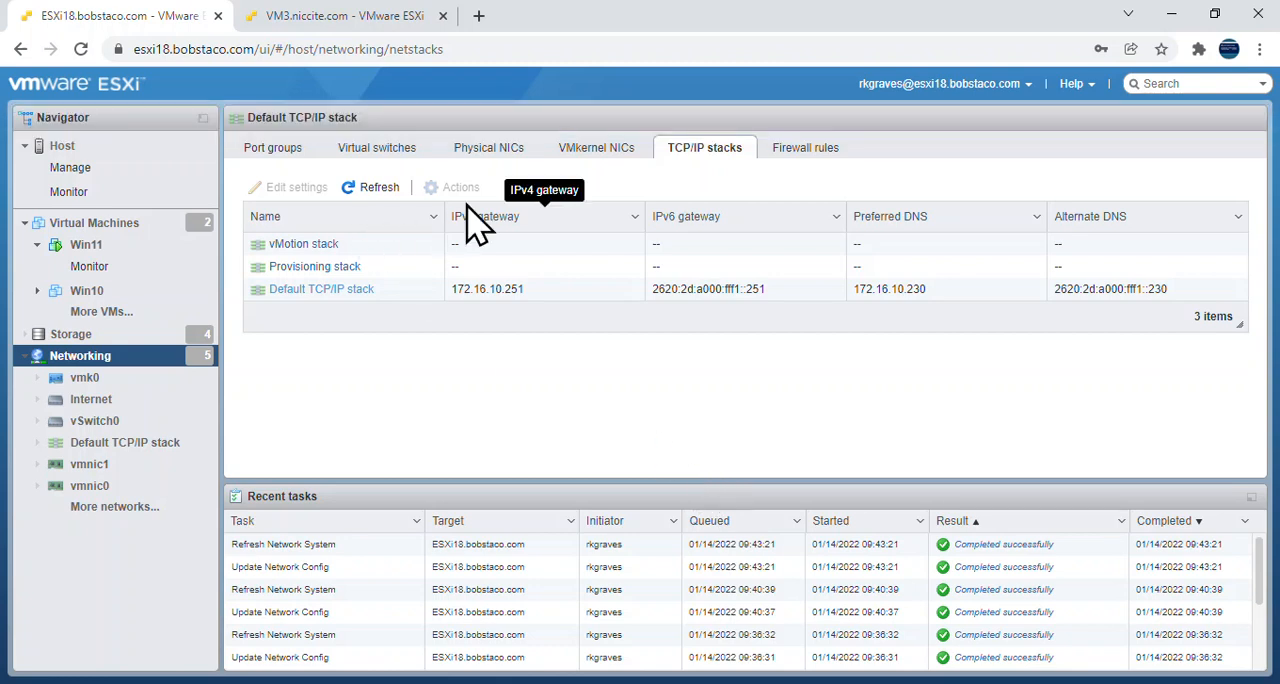
mouse_move(356, 24)
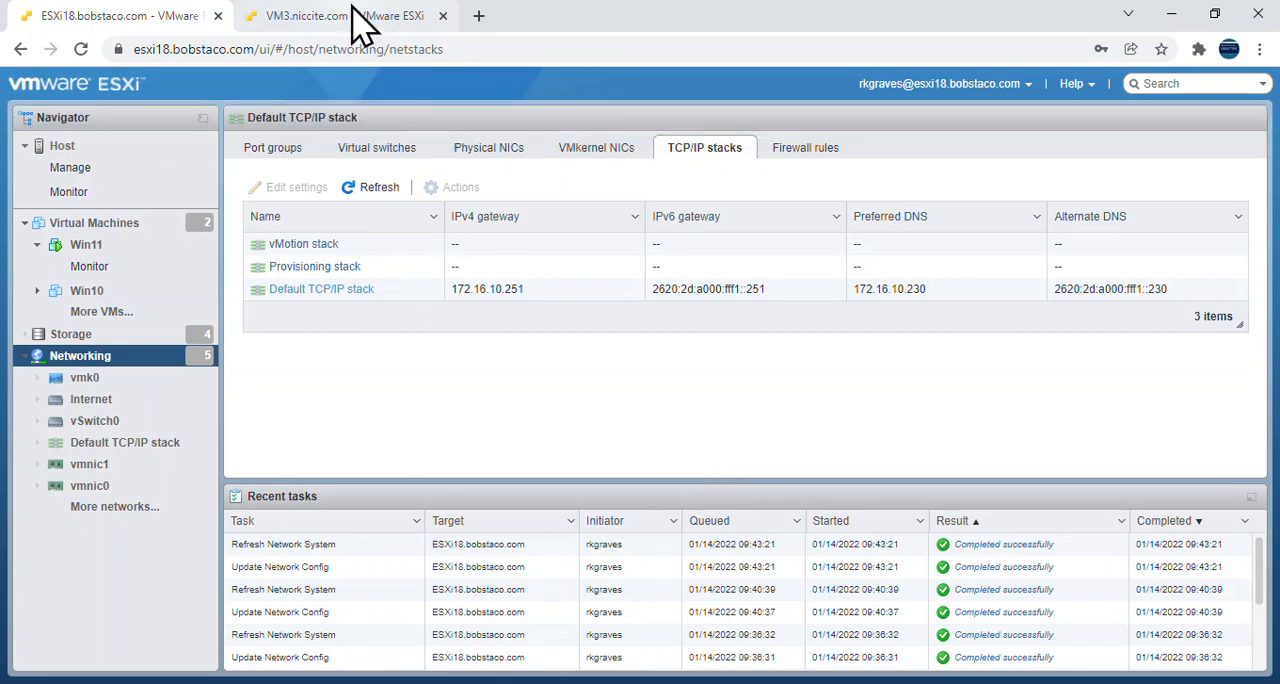
Step: Switch to the vm3 host client and launch the ESXi19 virtual machine's browser console
left_click(344, 16)
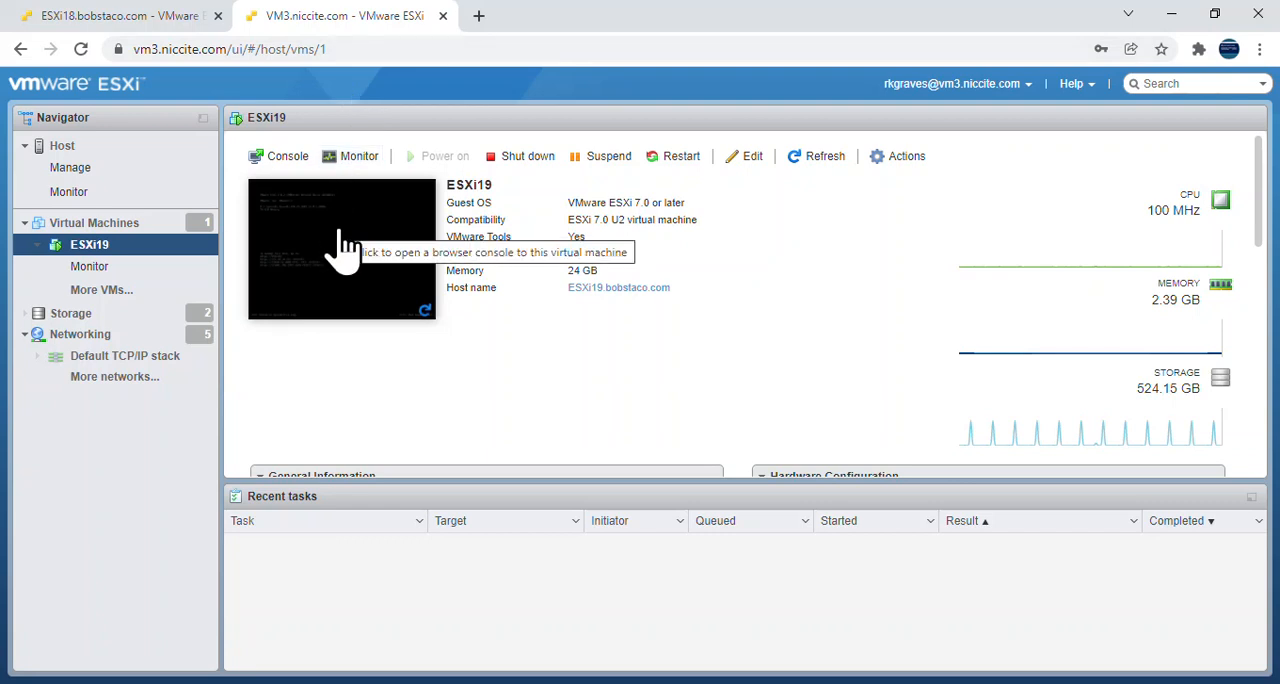
right_click(342, 250)
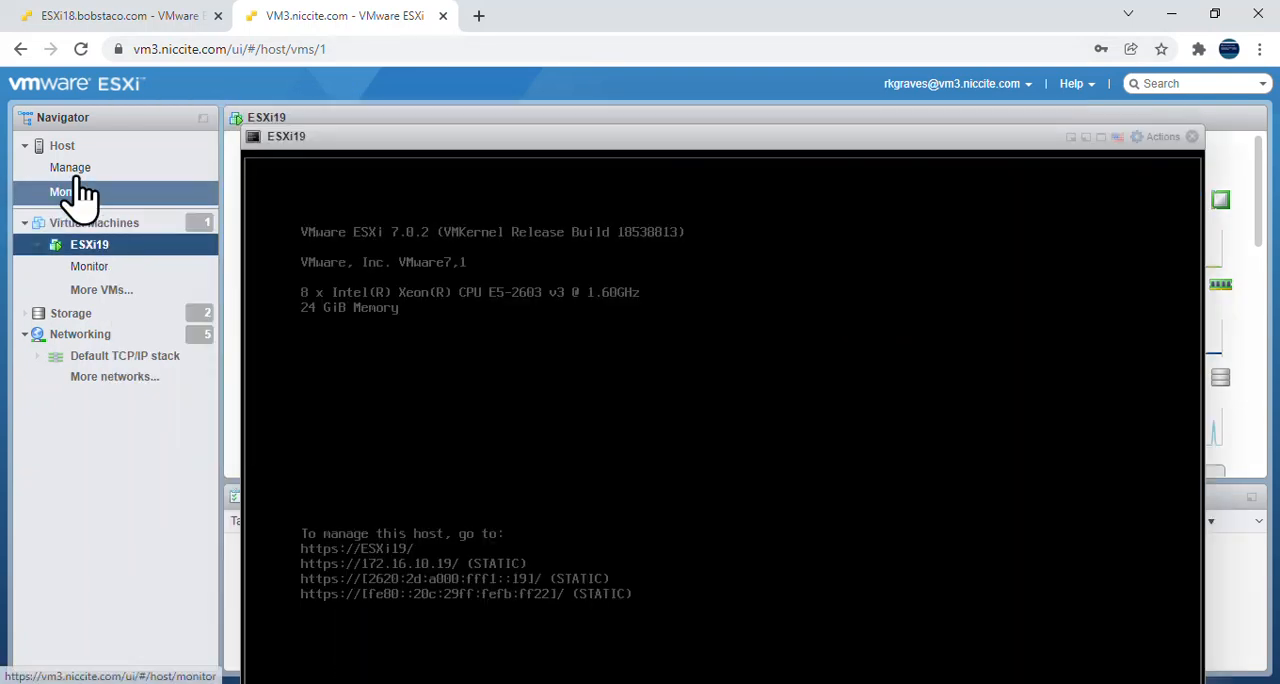
left_click(230, 48)
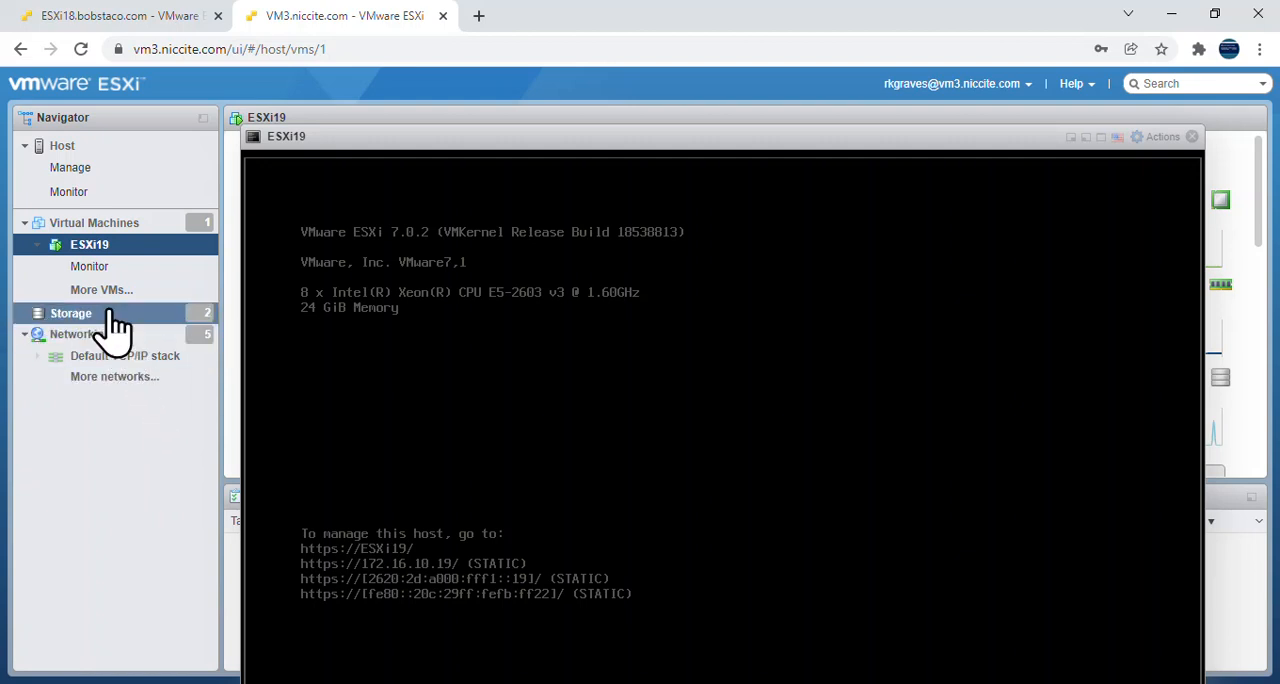
mouse_move(88, 246)
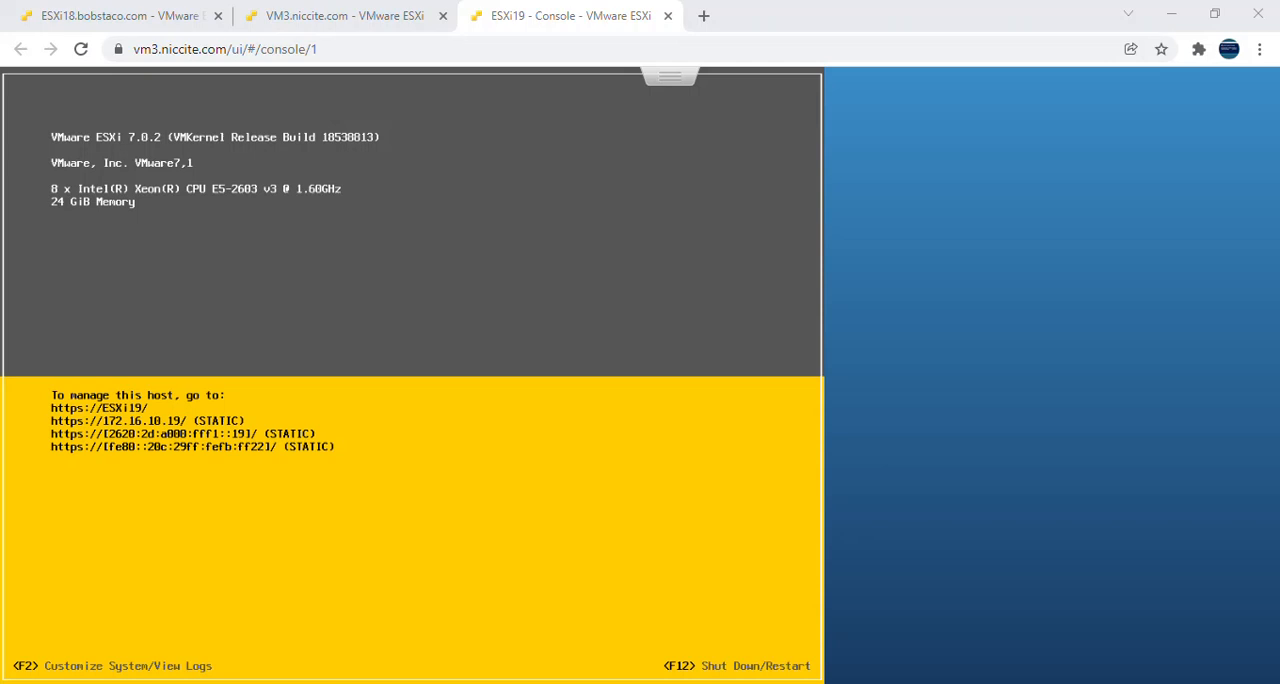
mouse_move(1120, 490)
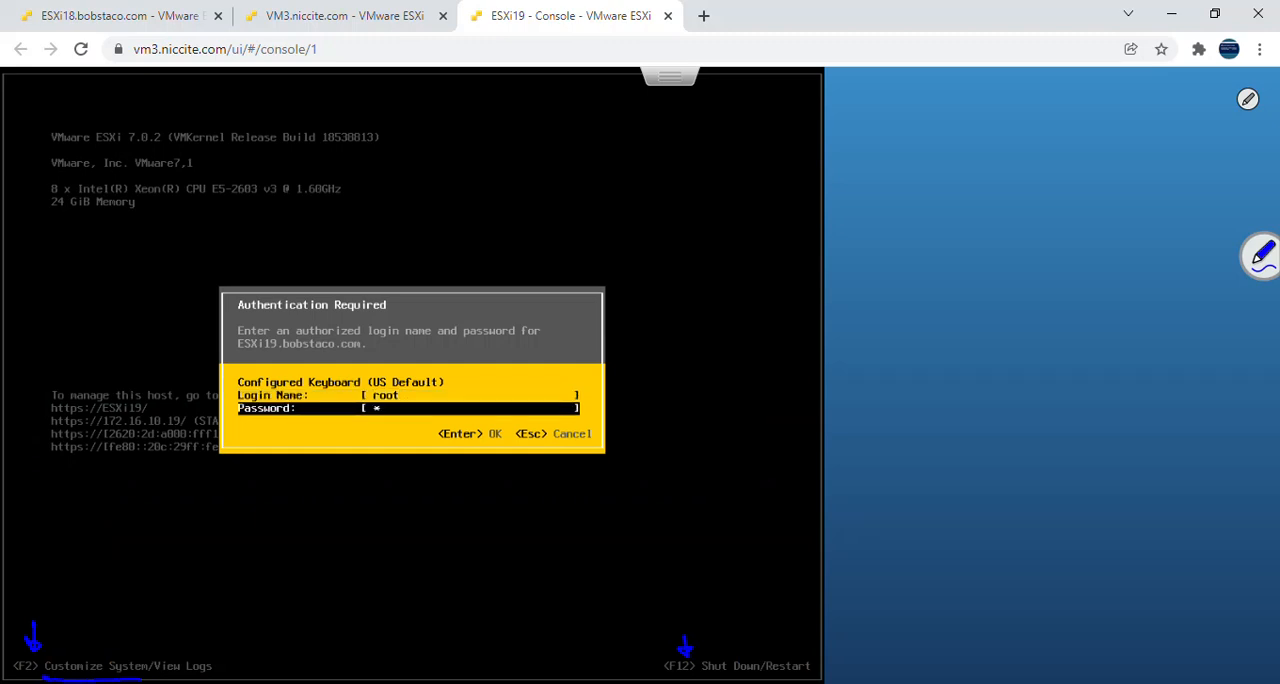
Step: Log in to the DCUI as root and highlight Configure Management Network to preview ESXi19's addresses
type("password")
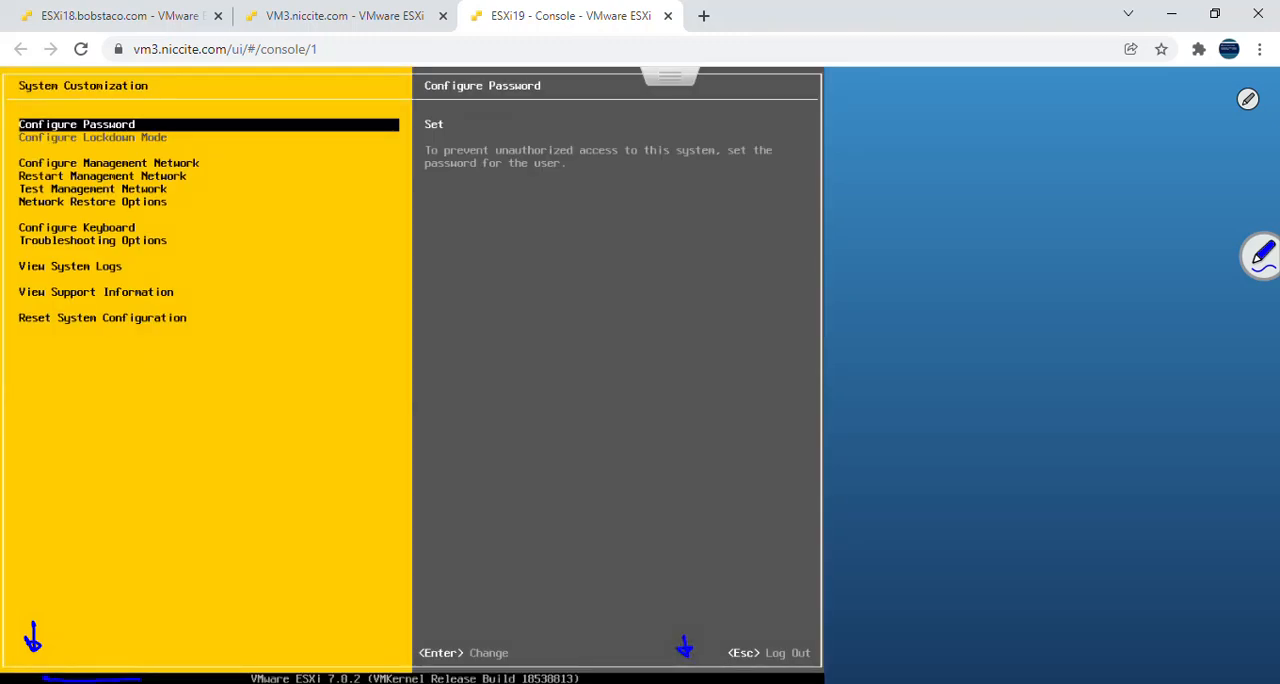
mouse_move(1236, 200)
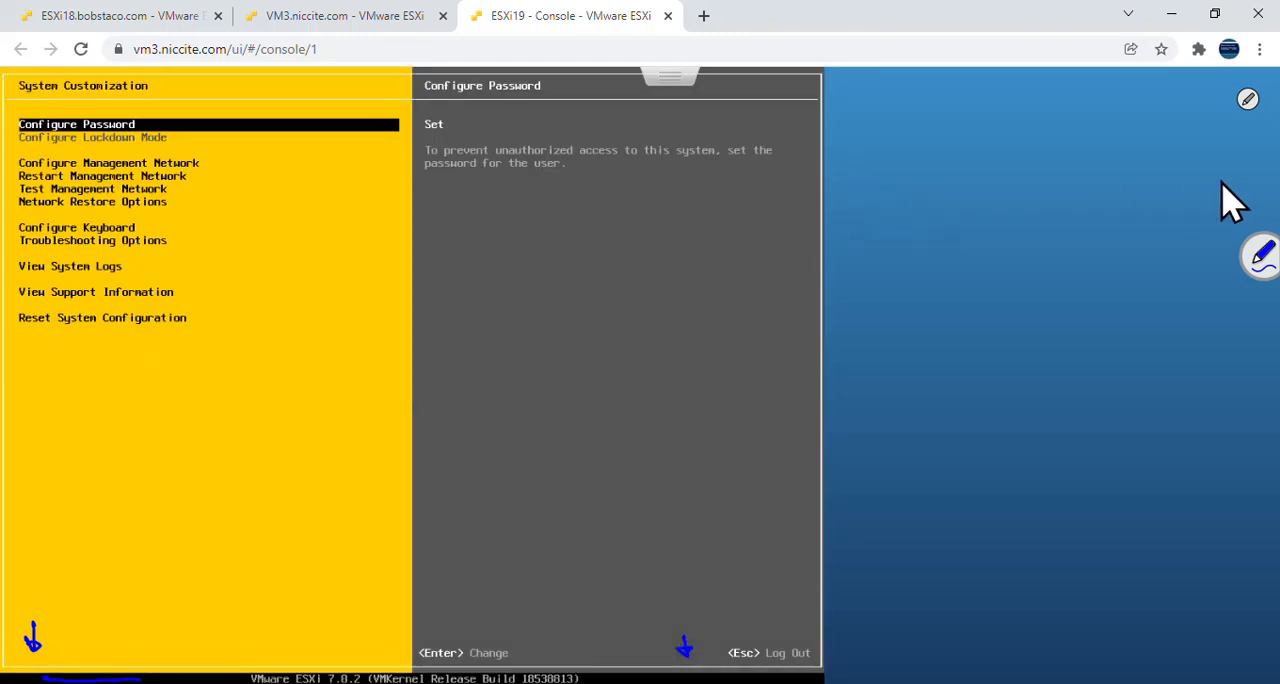
key("down")
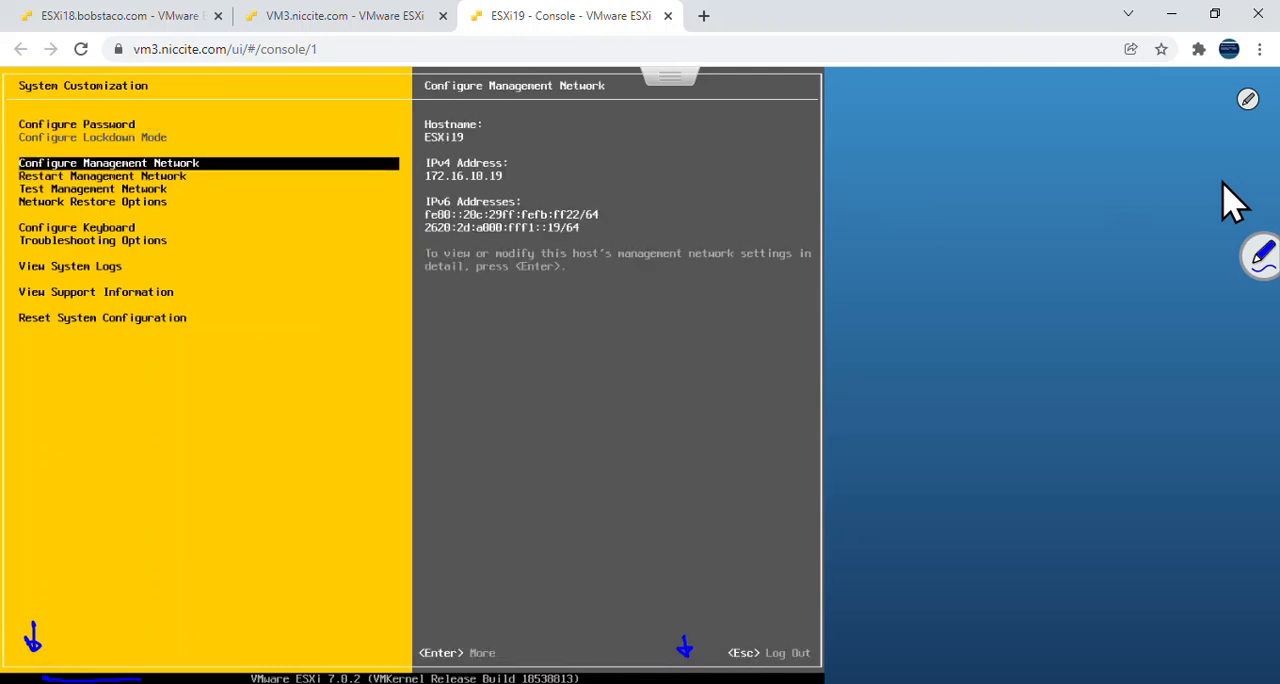
key("enter")
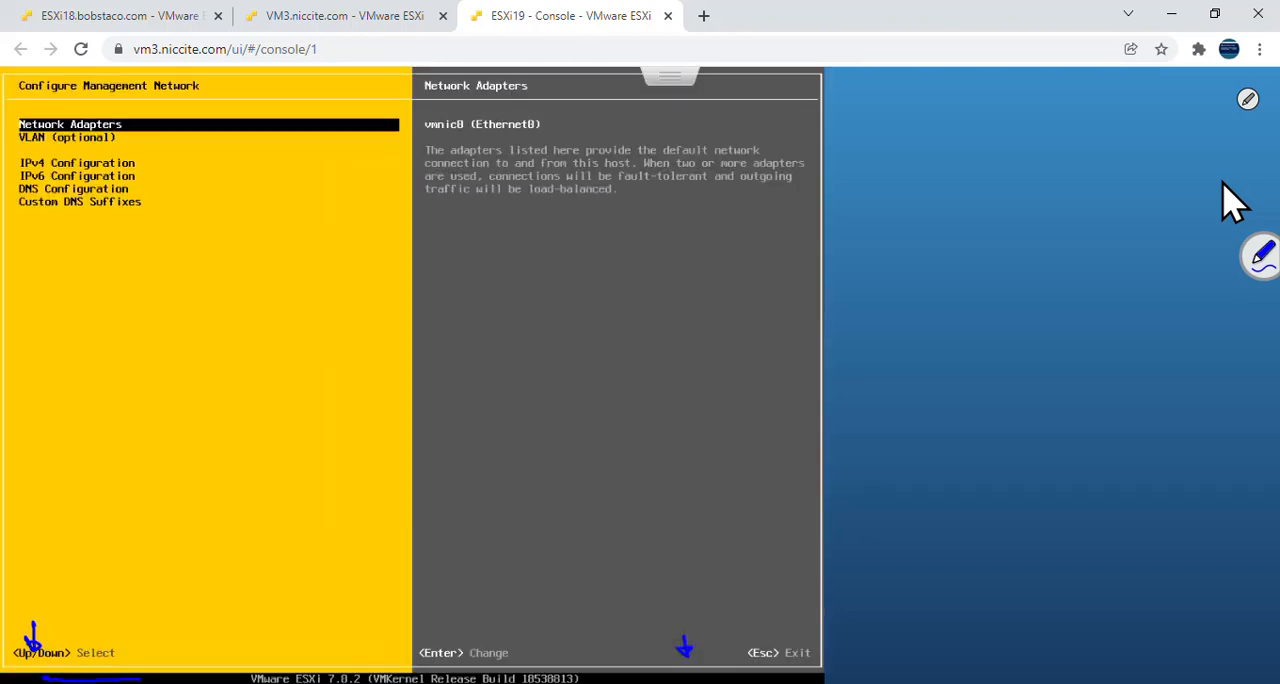
key("enter")
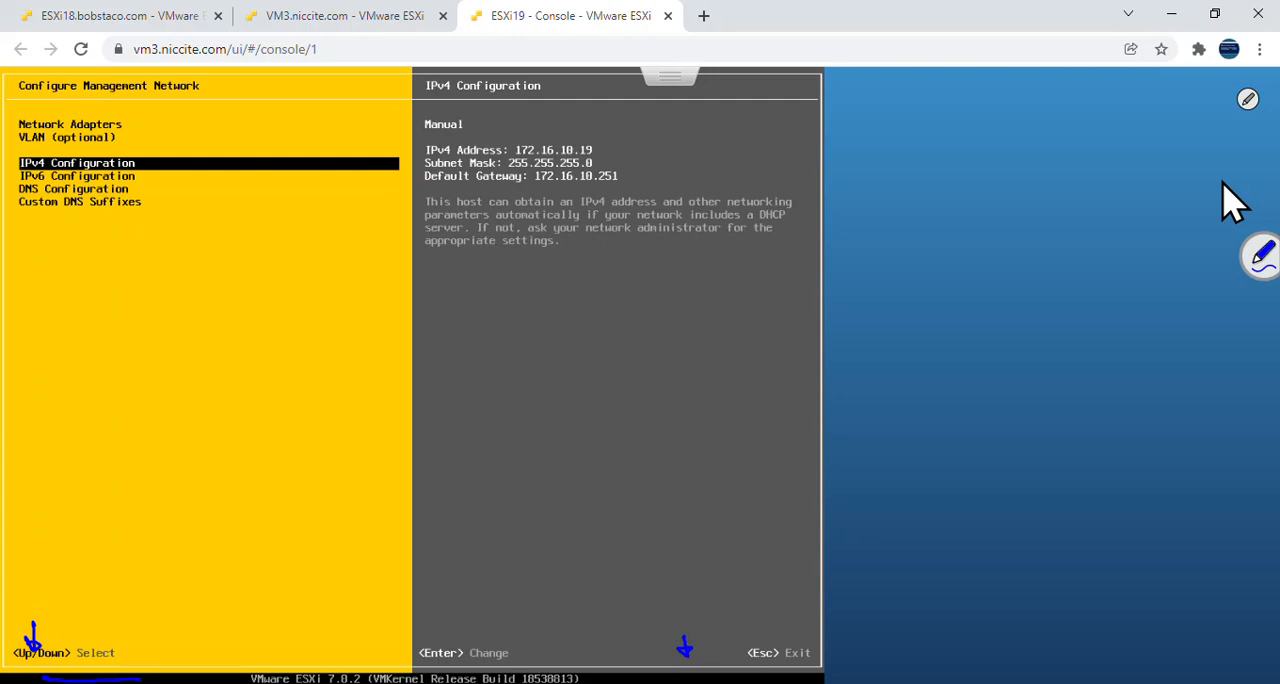
key("enter")
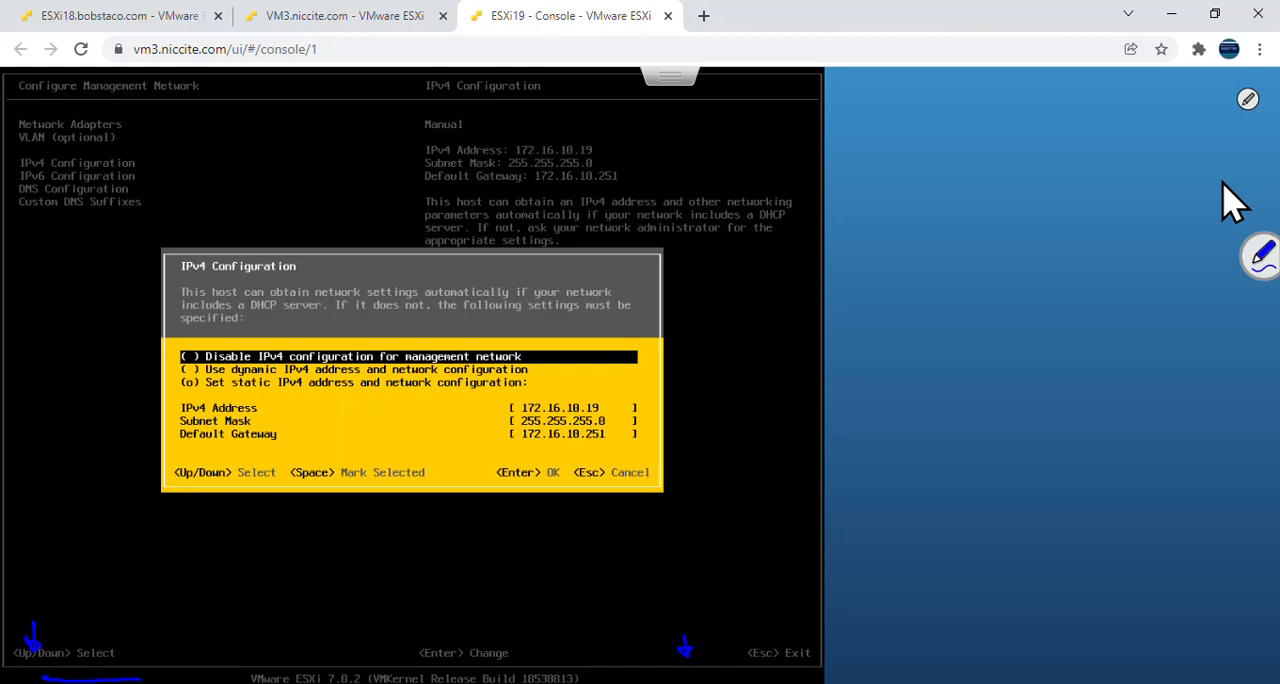
key("Down")
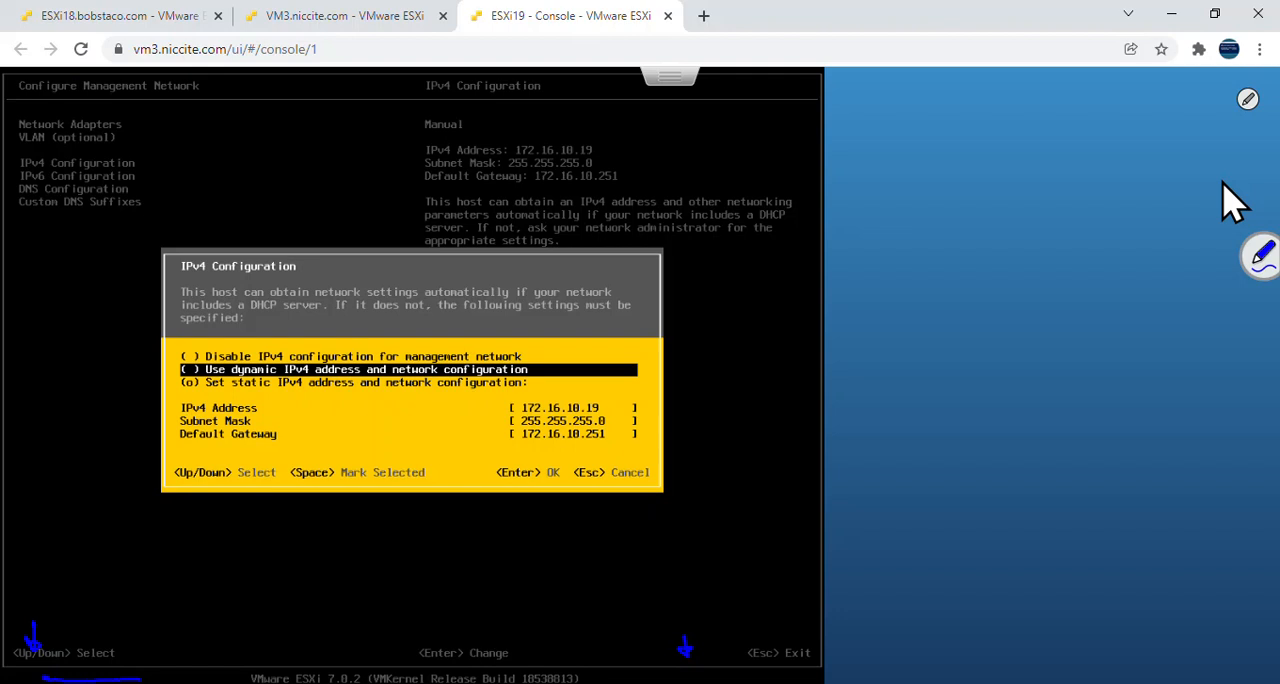
key("Down")
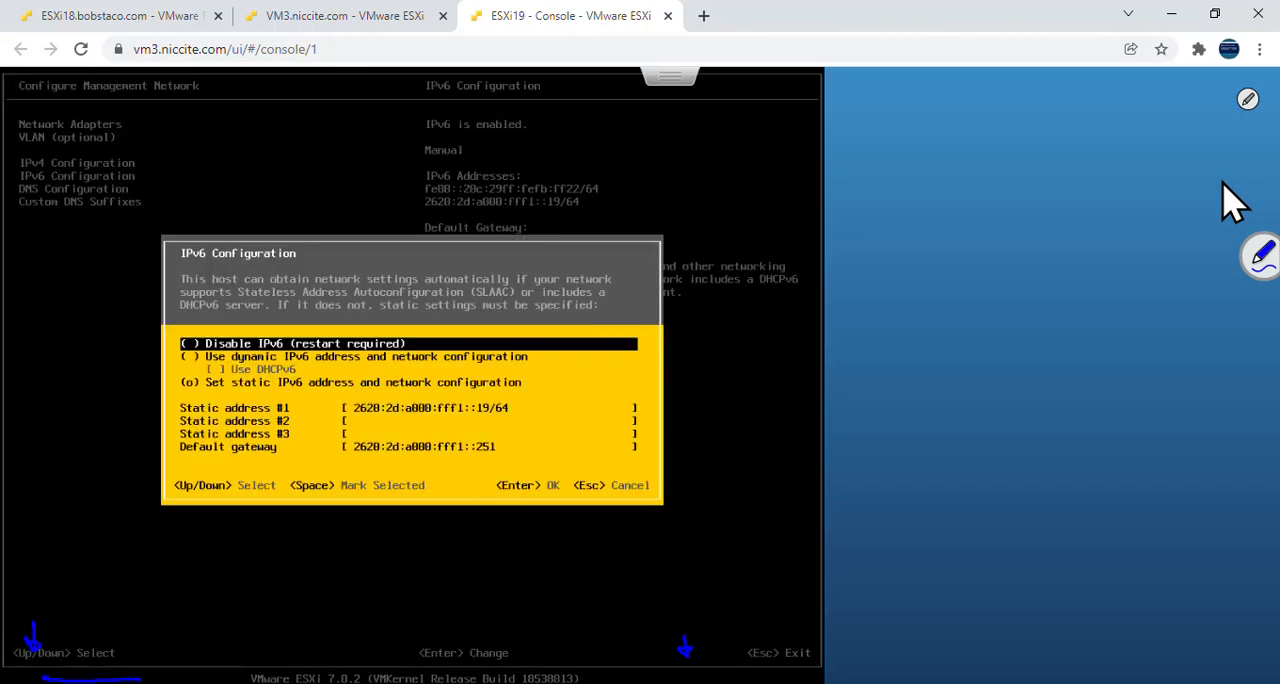
key("Down")
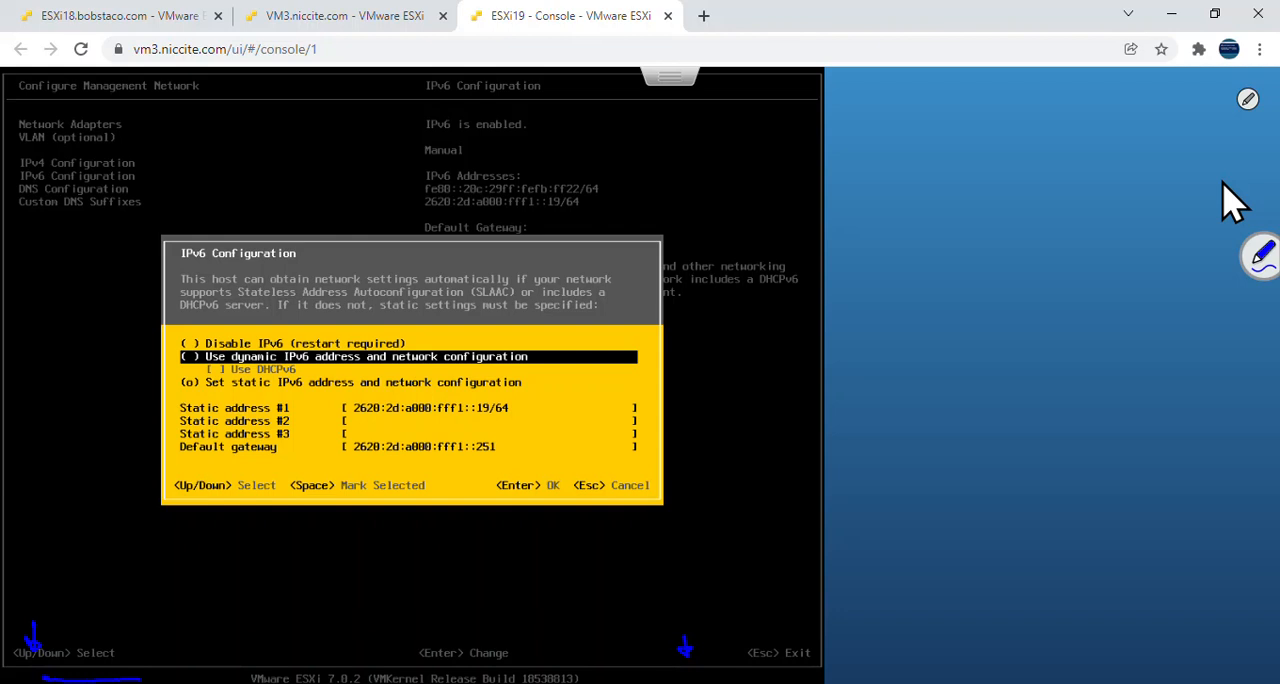
key("down")
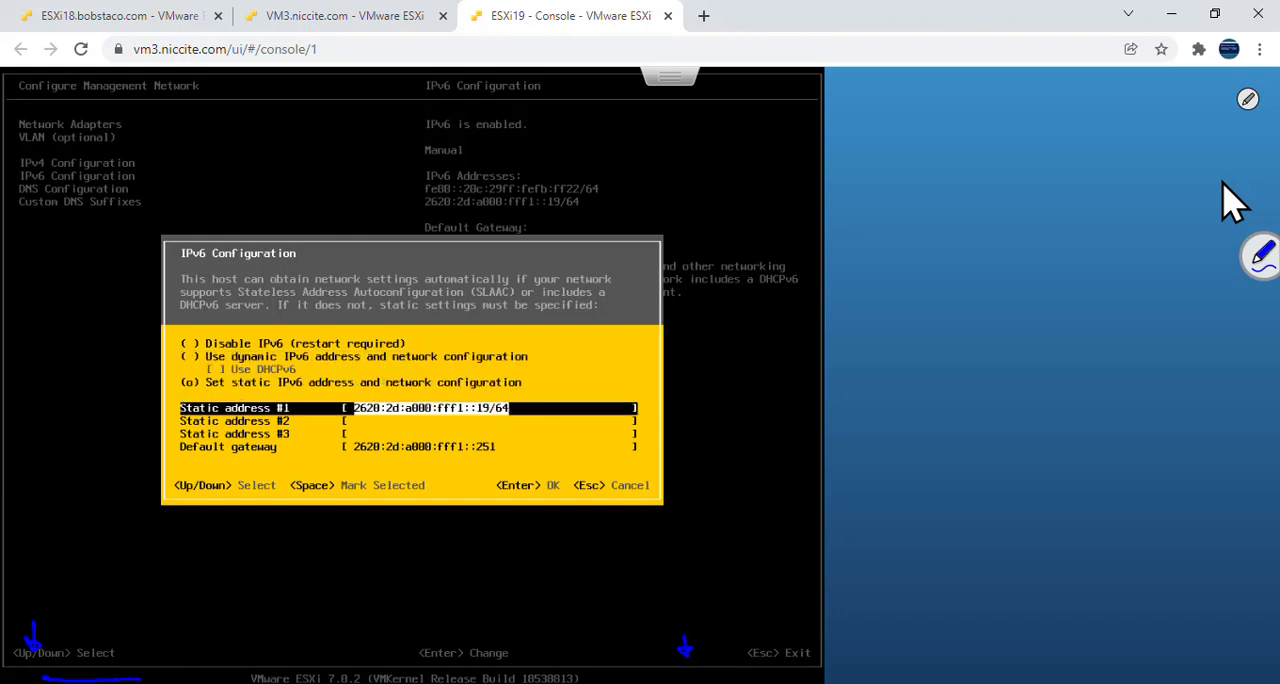
key("Down")
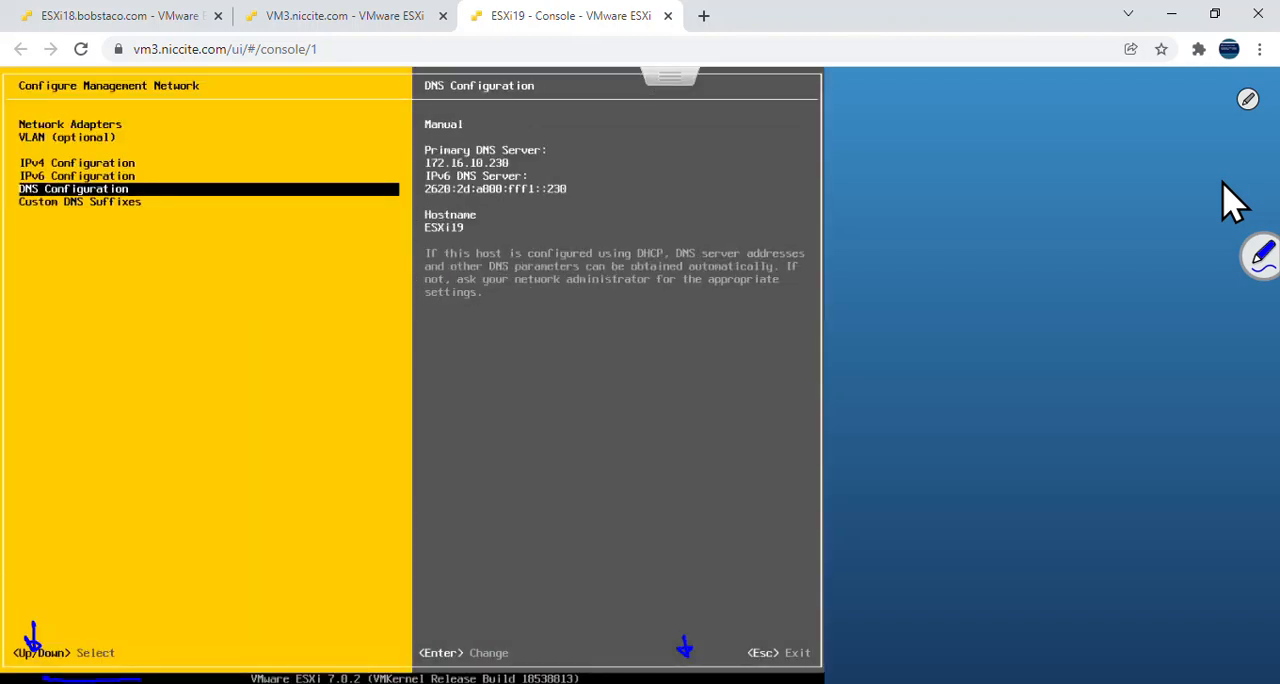
key("enter")
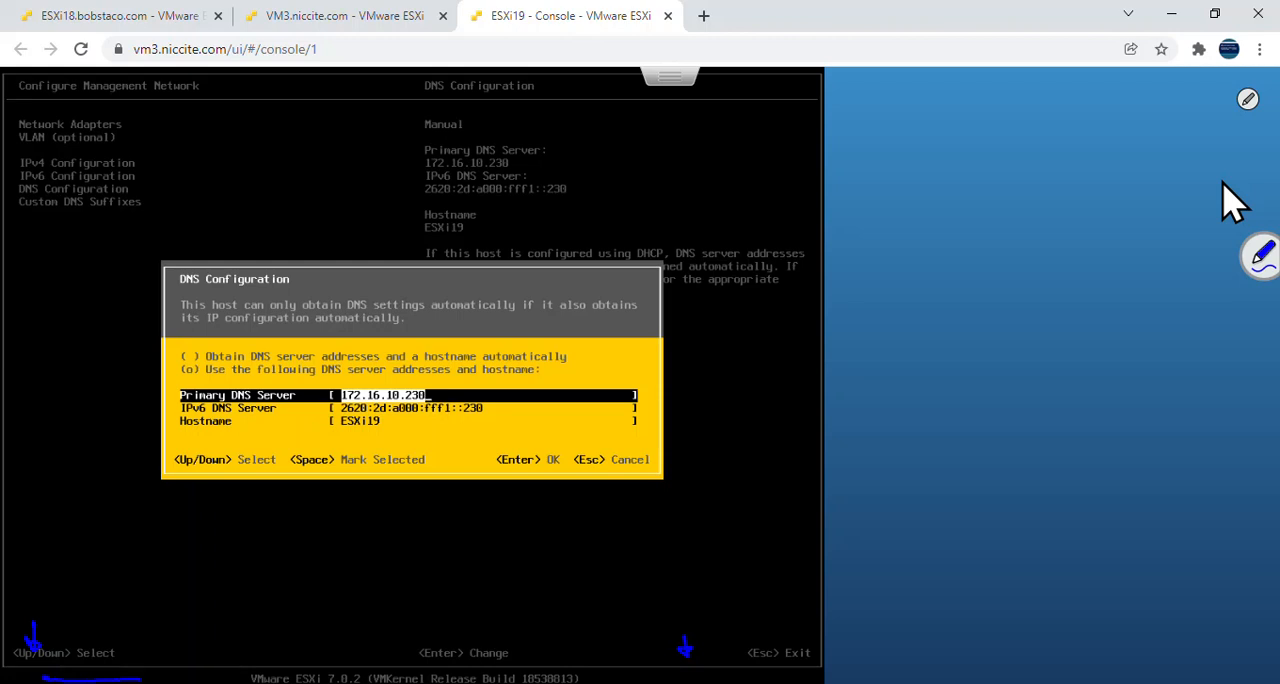
key("Enter")
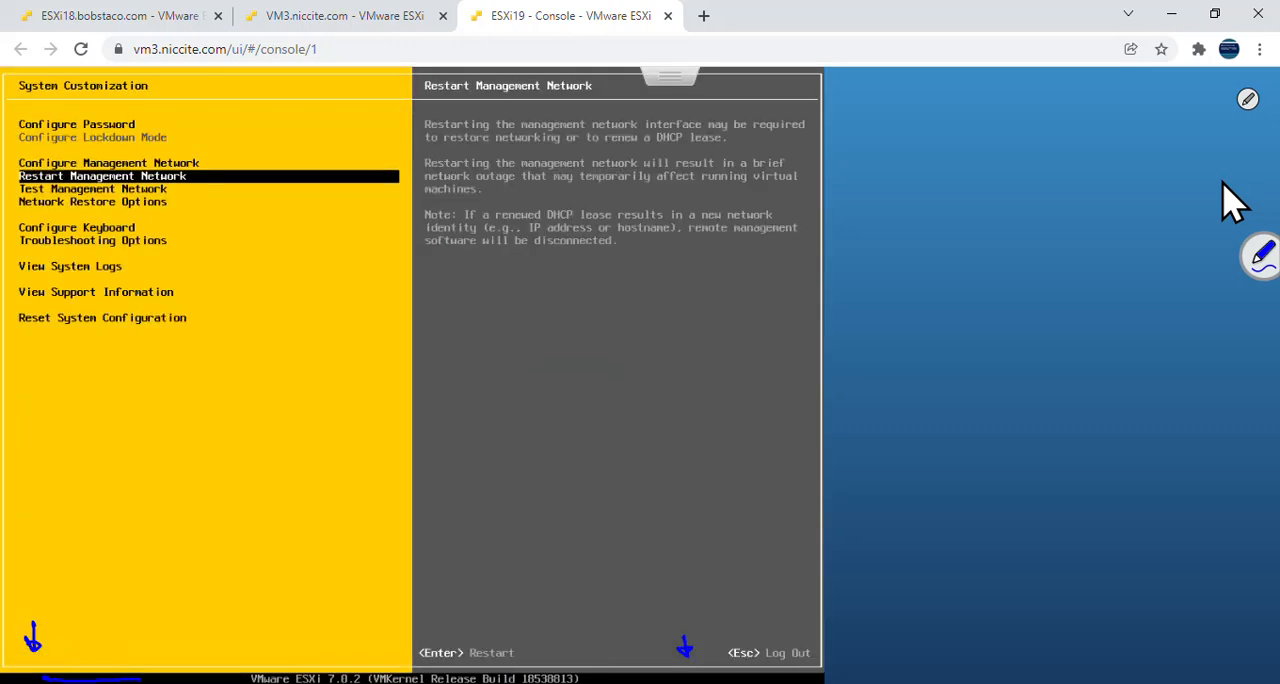
key("Down")
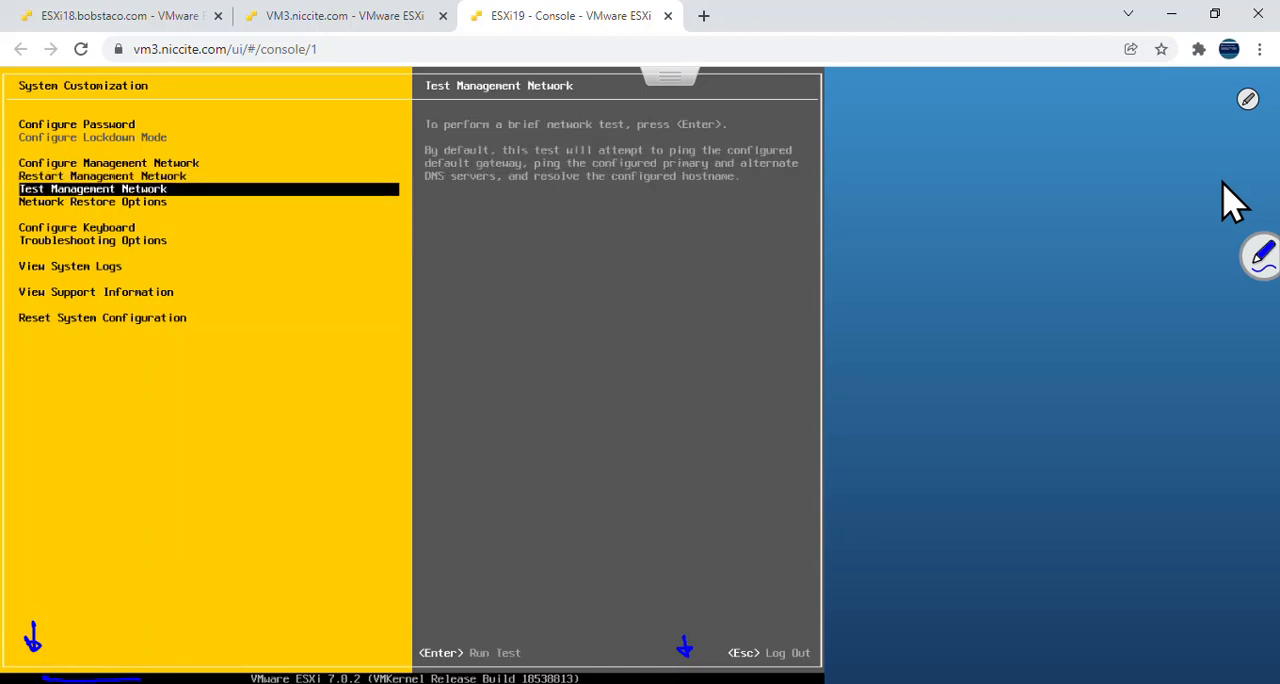
key("enter")
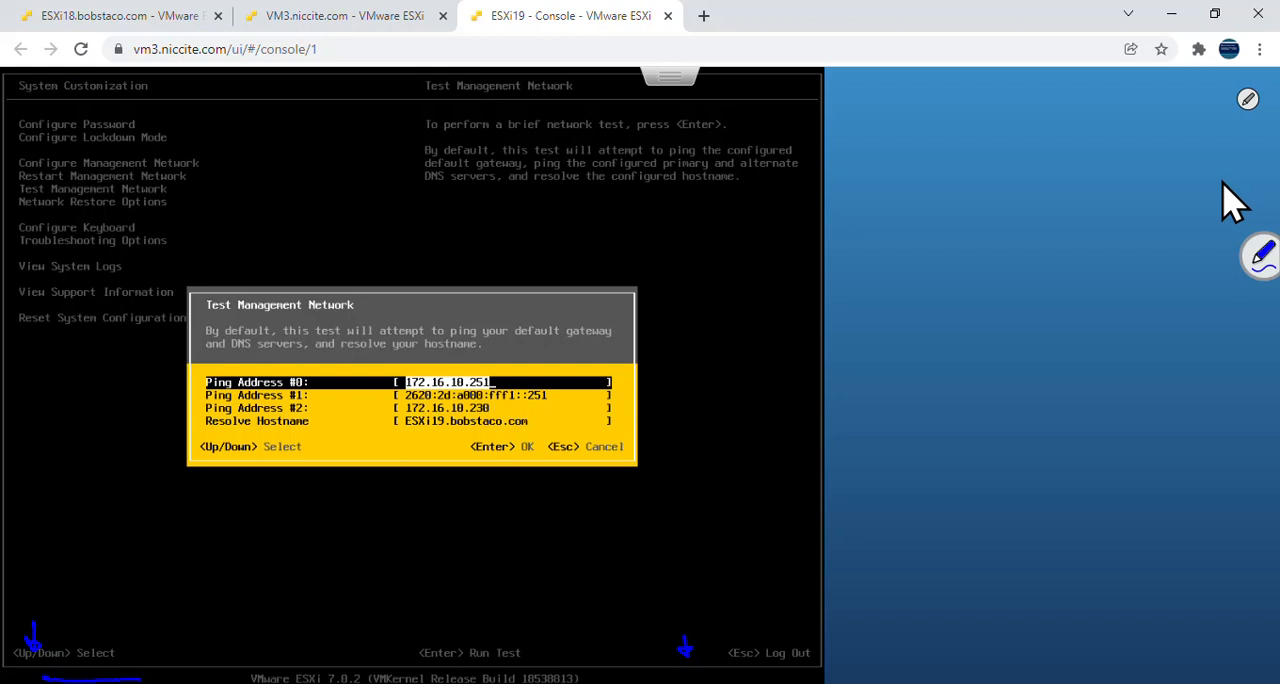
key("Escape")
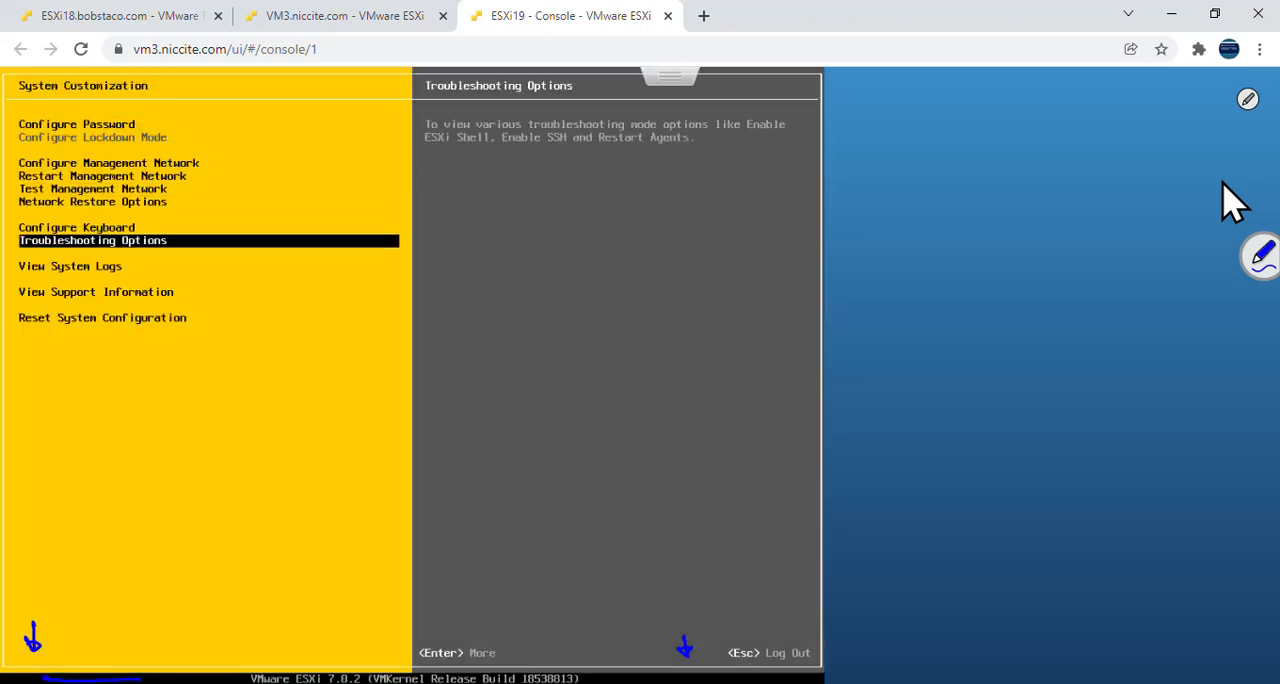
key("Enter")
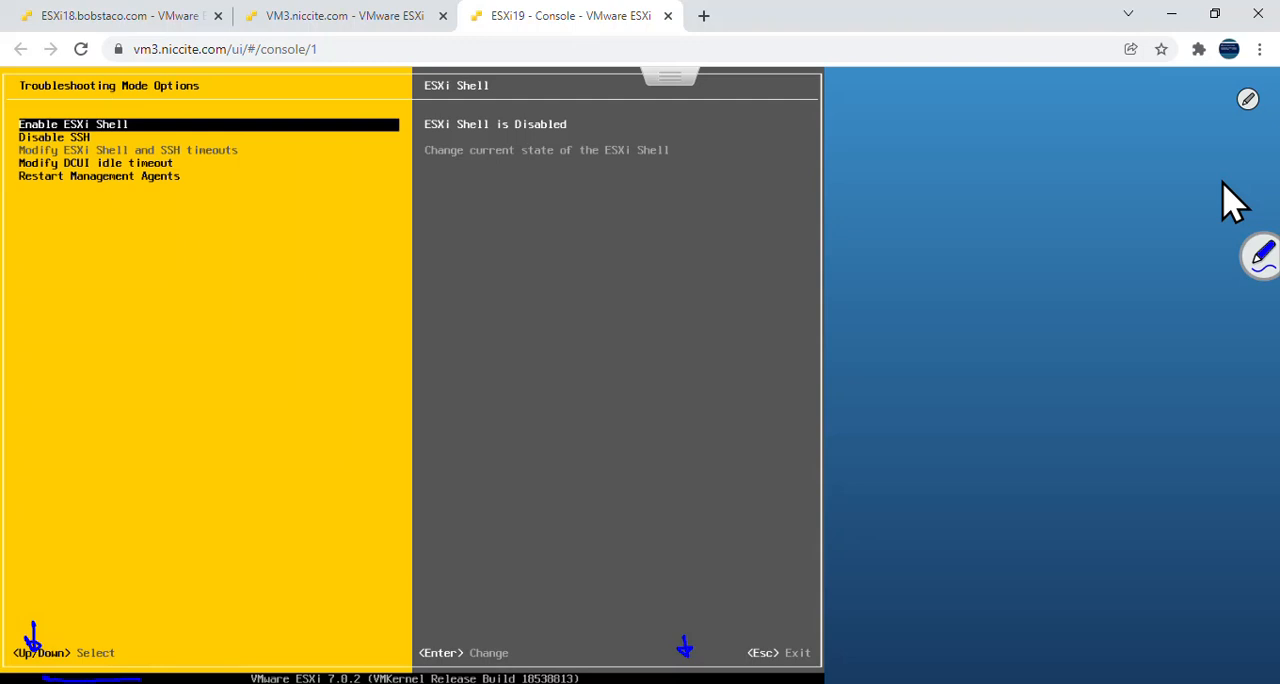
key("Down")
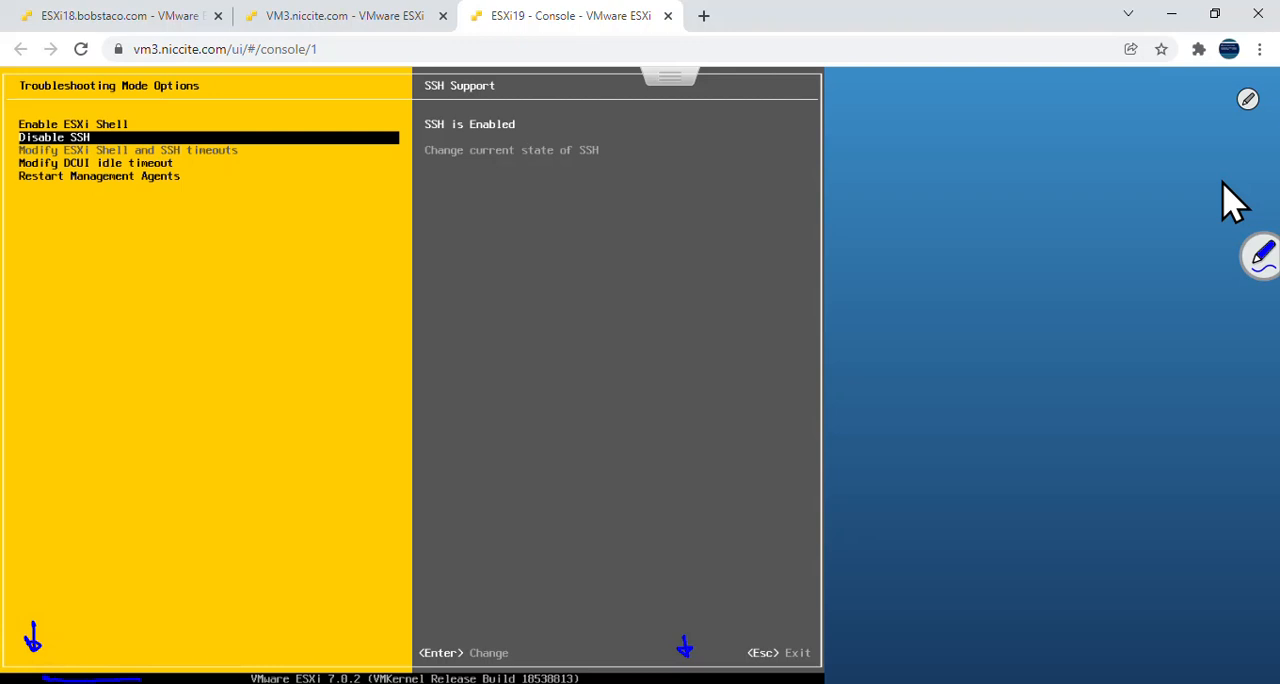
key("Escape")
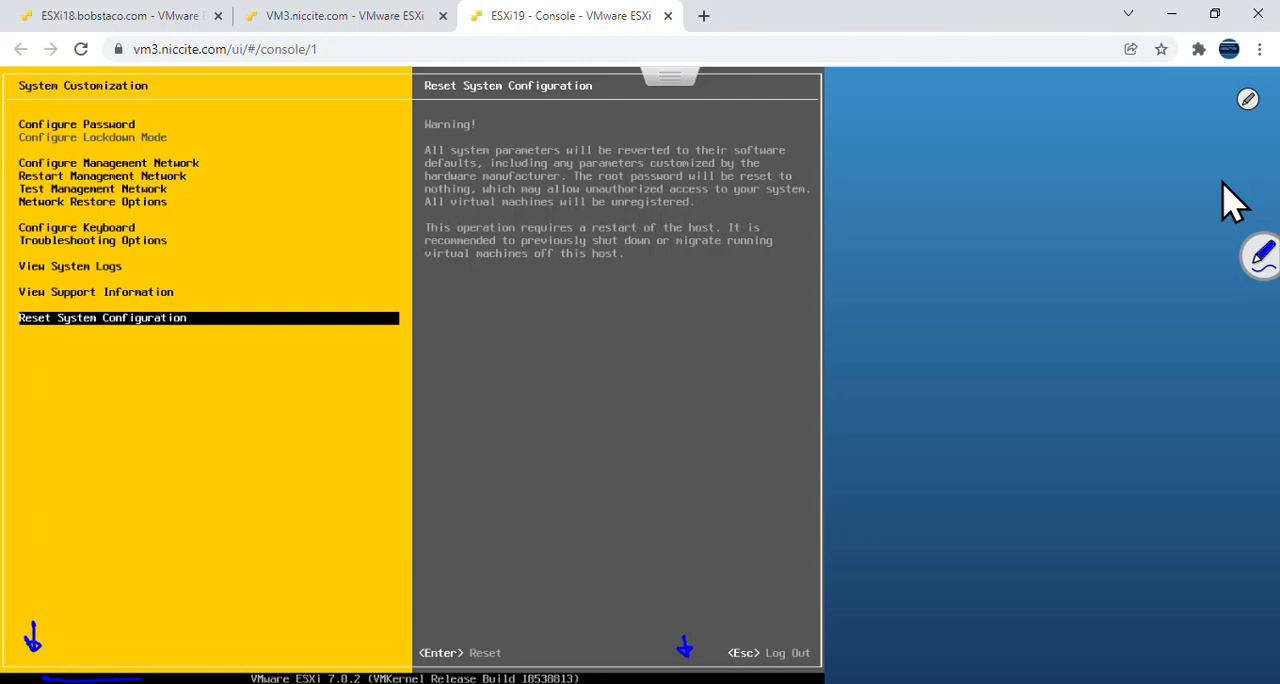
mouse_move(1190, 216)
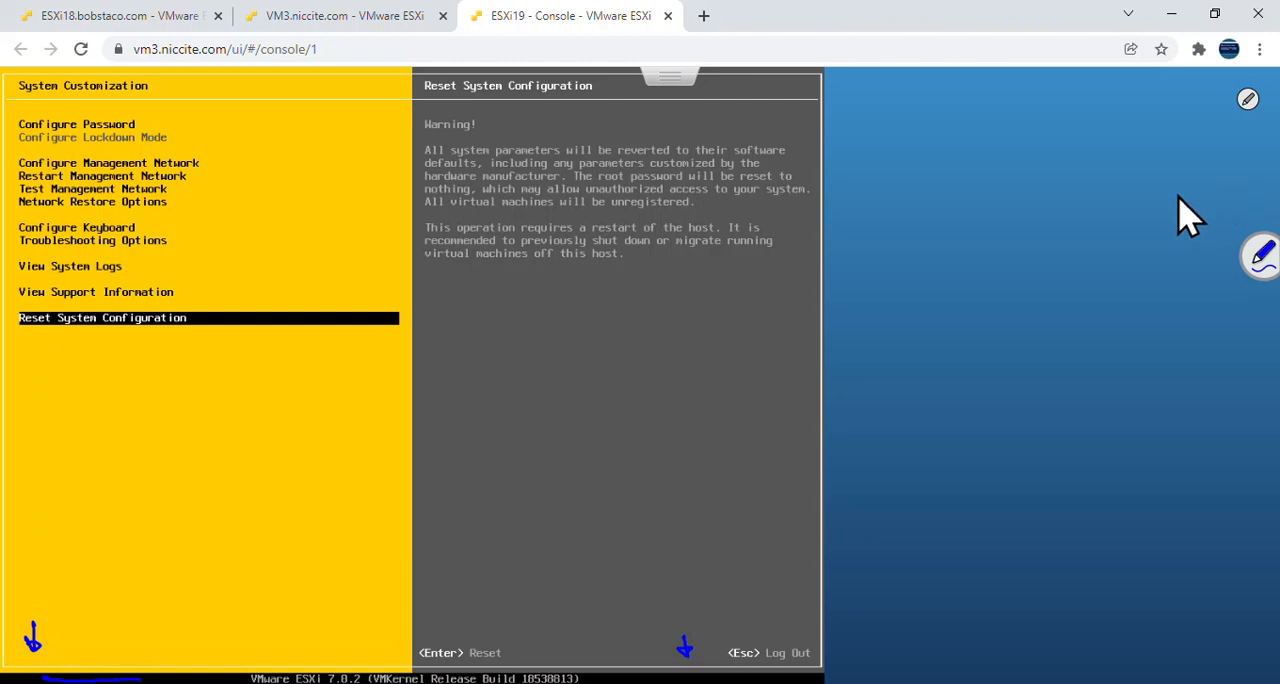